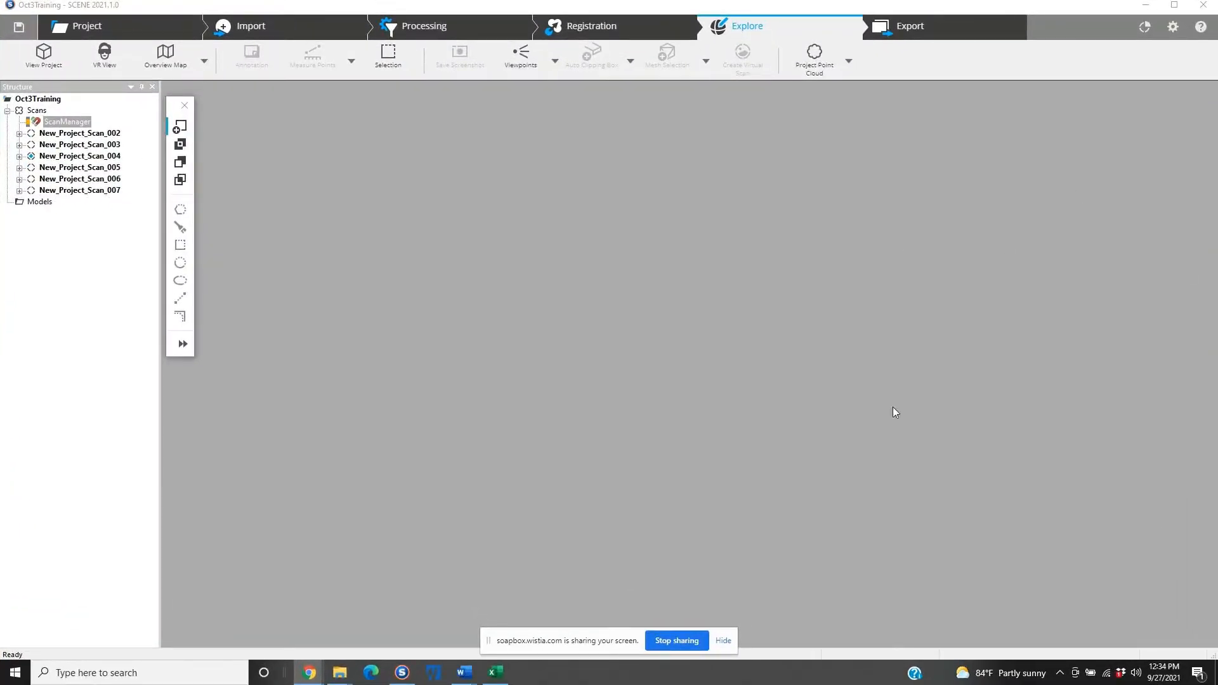
mouse_move(258, 216)
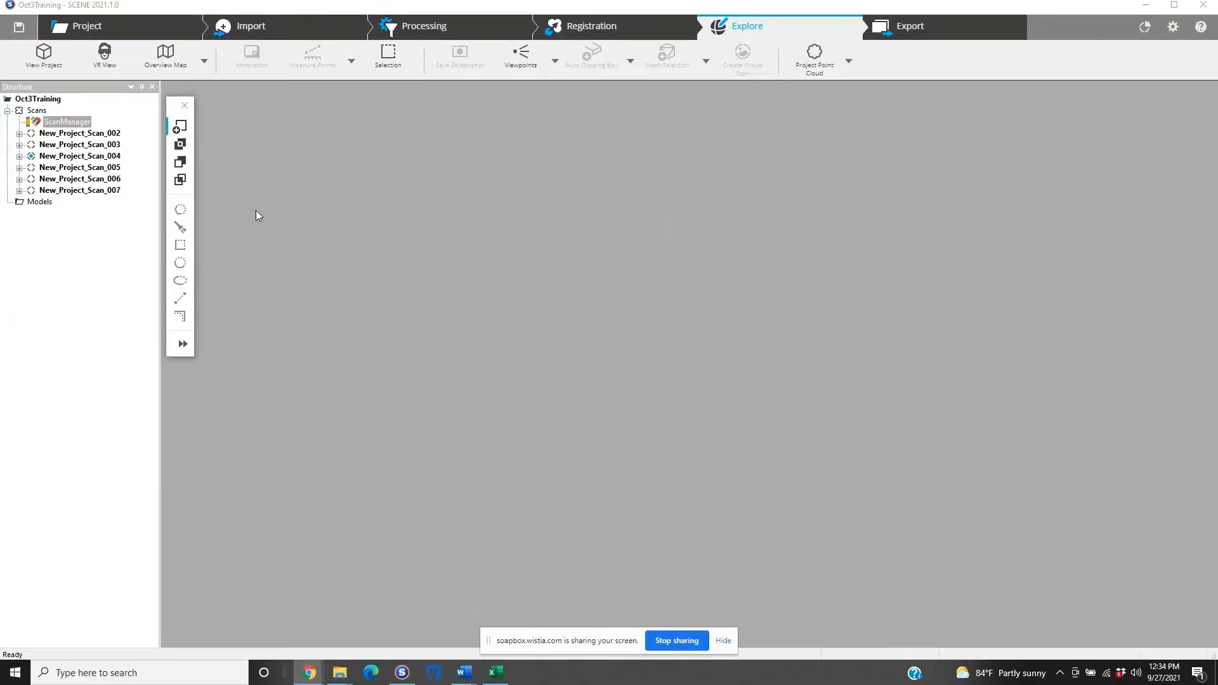
mouse_move(507, 220)
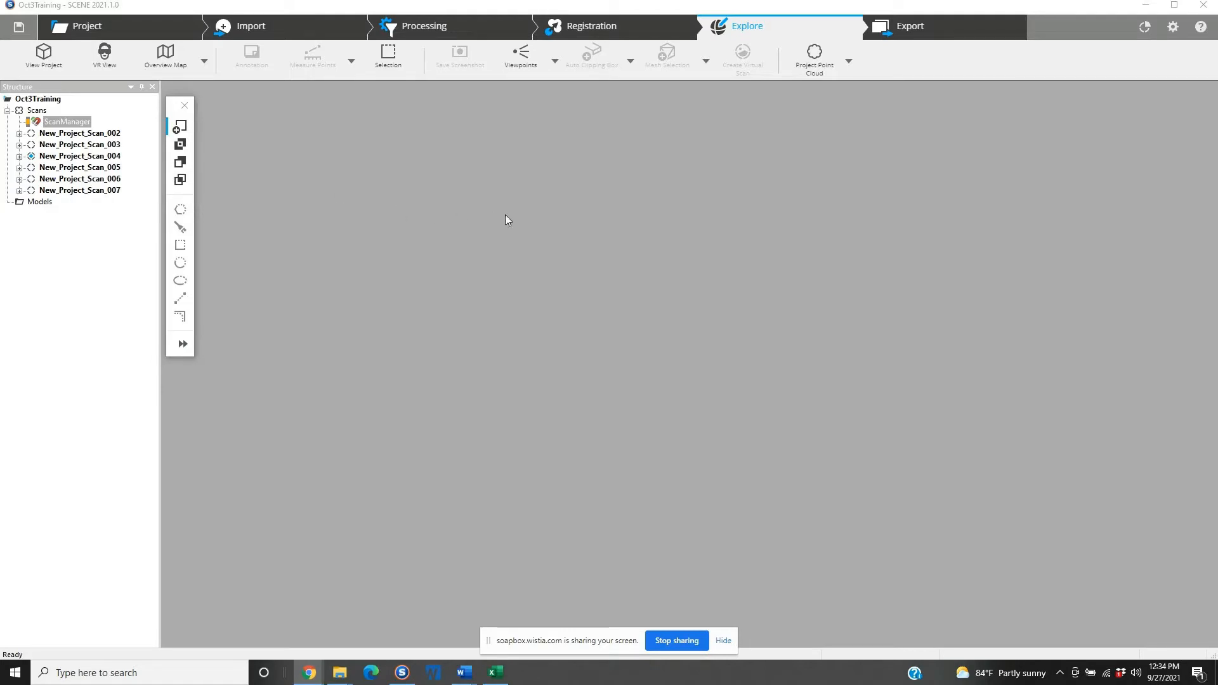
mouse_move(435, 206)
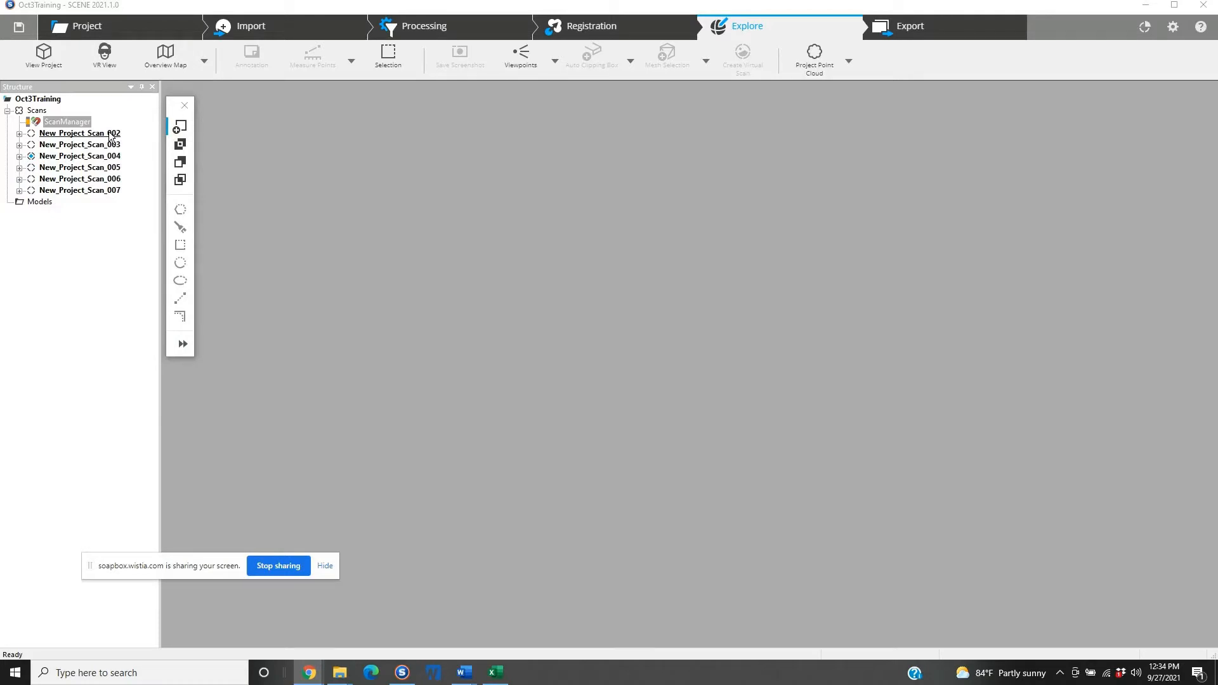
- Create New_Project_Scan_002.1 from New_Project_Scan_002 using 2:1 noise compression with smoothing
right_click(76, 133)
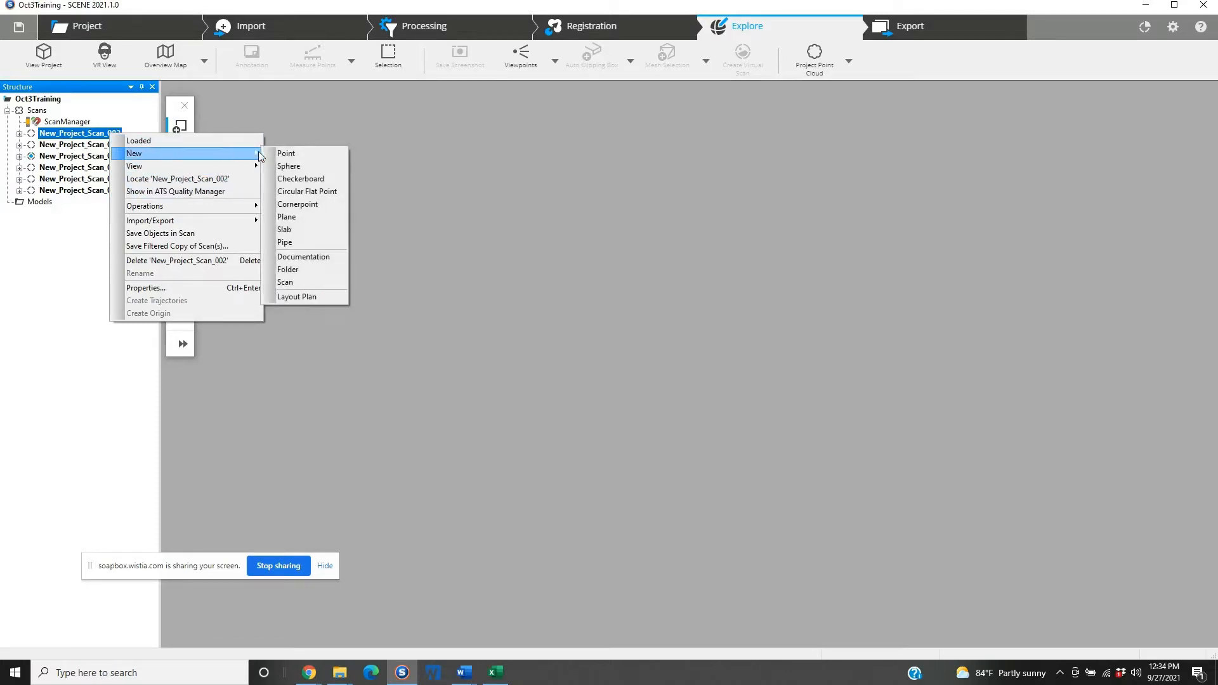
mouse_move(303, 282)
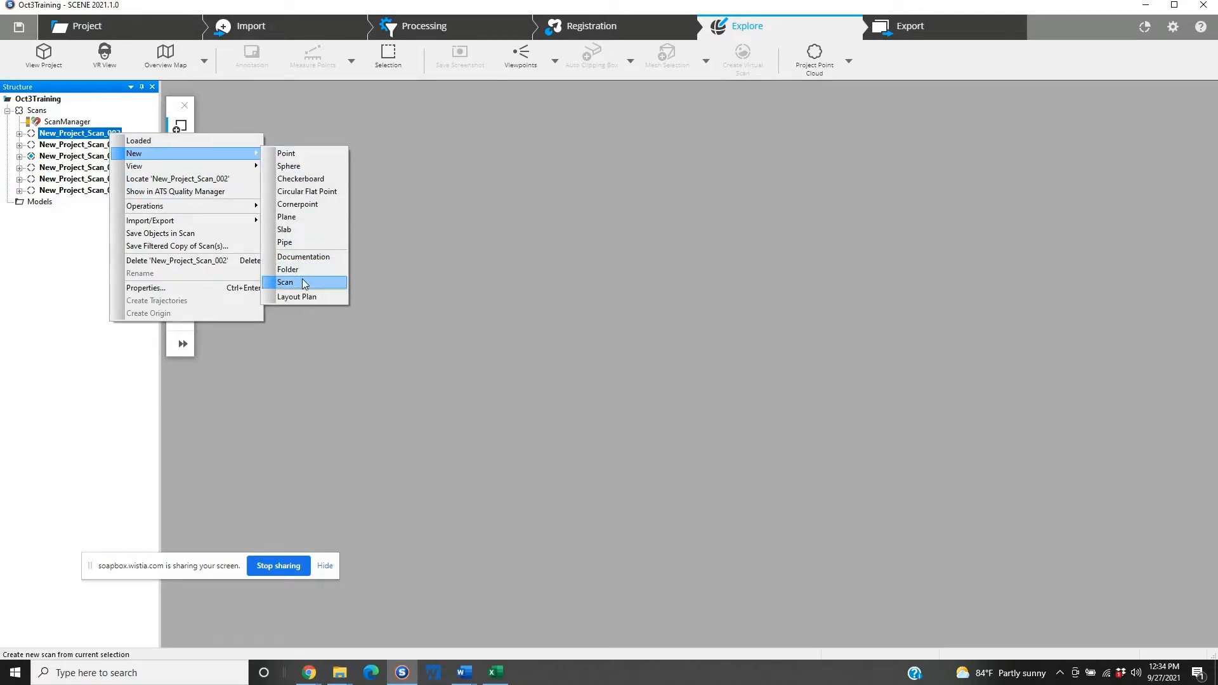
click(285, 283)
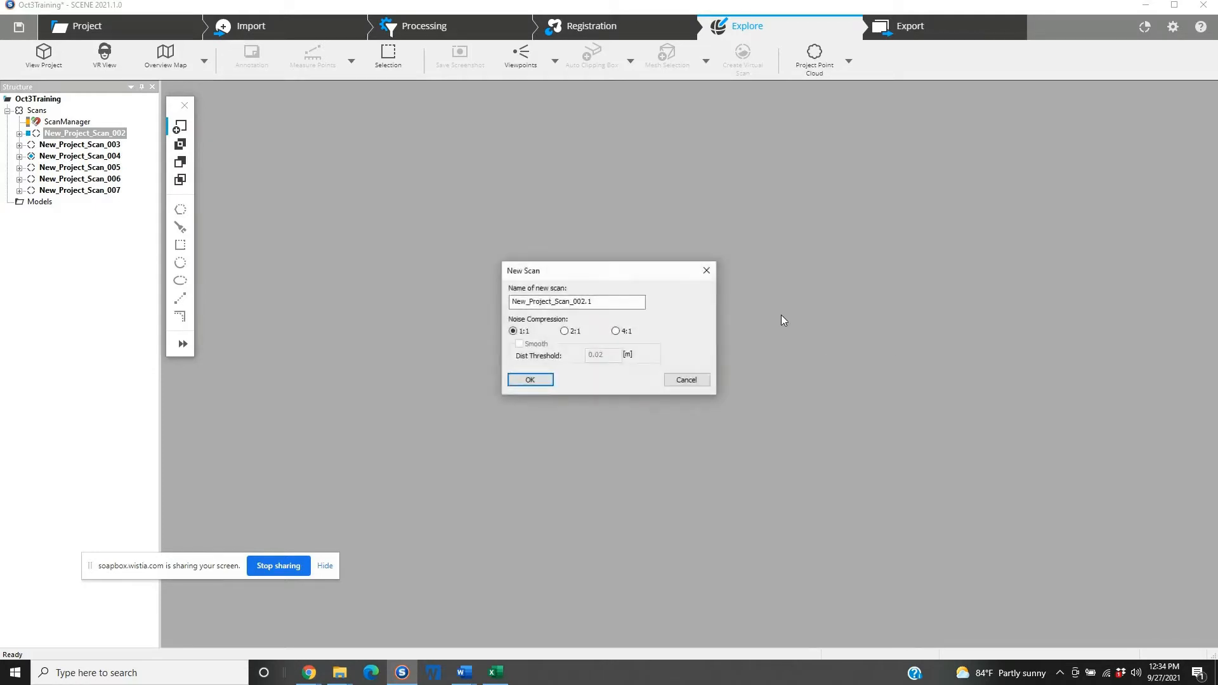
click(564, 331)
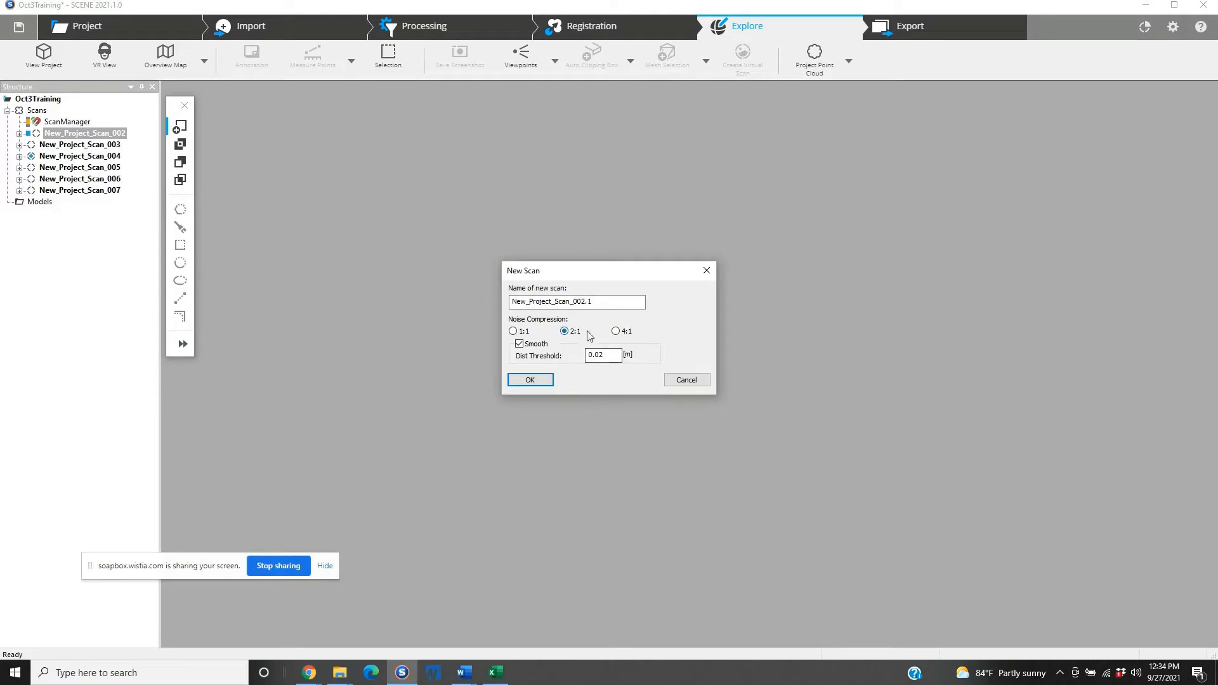
click(616, 331)
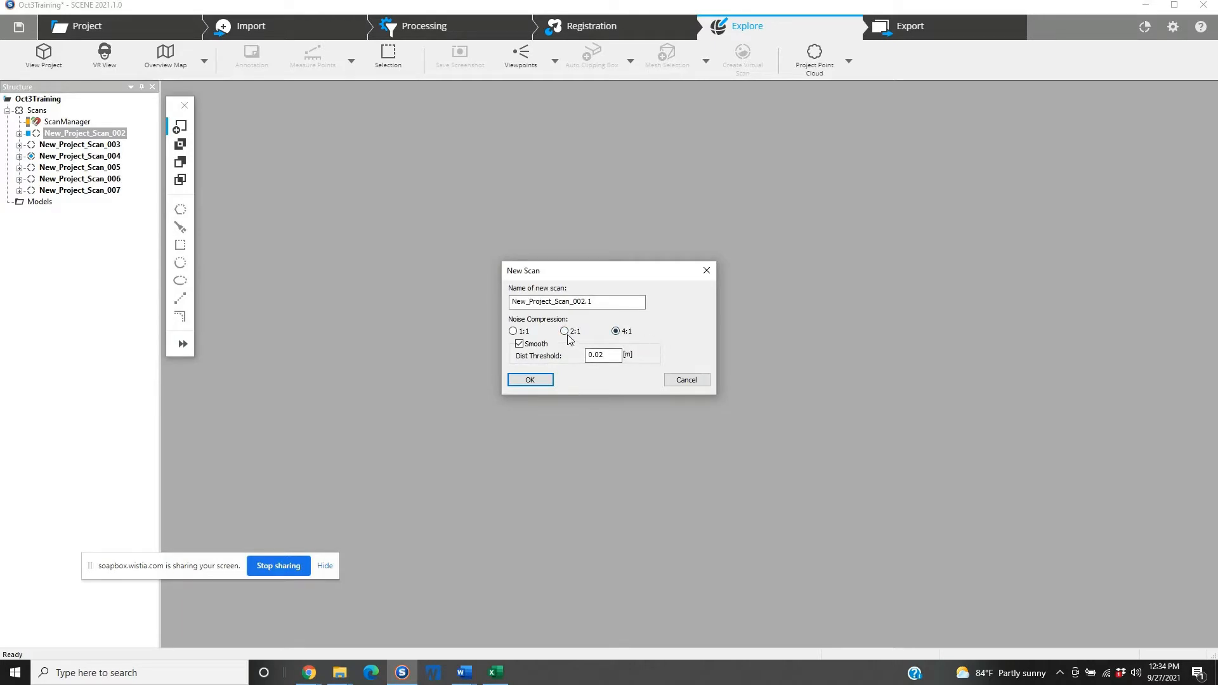
click(565, 331)
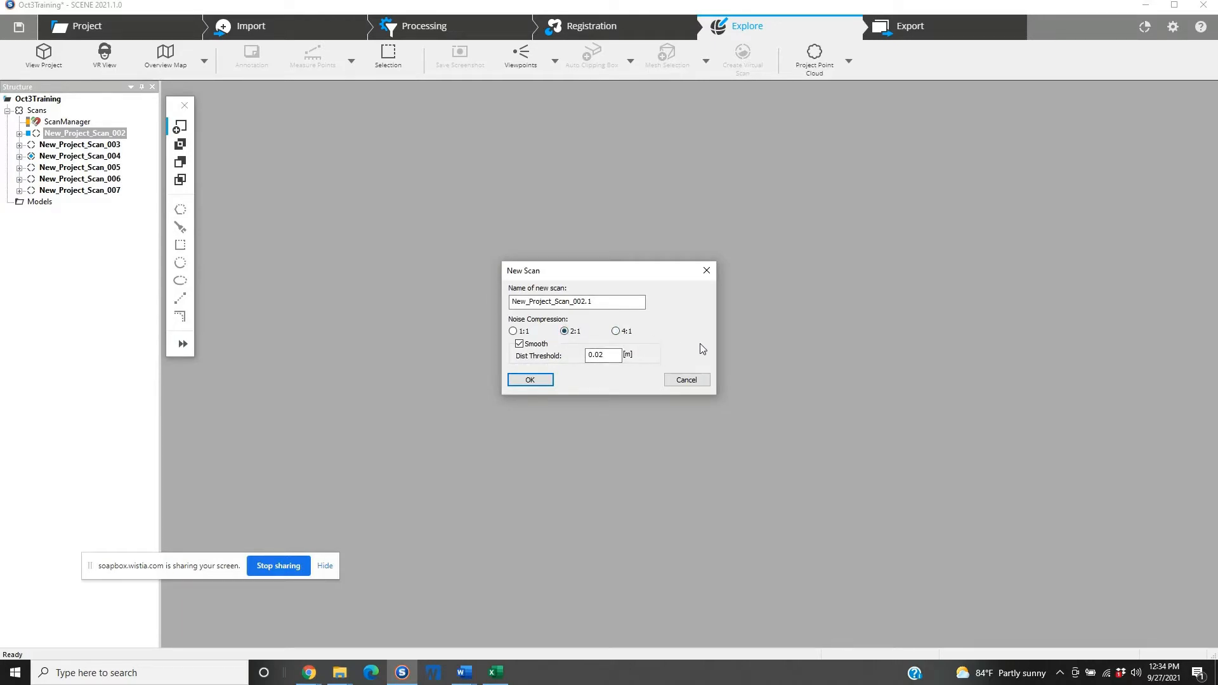
mouse_move(516, 410)
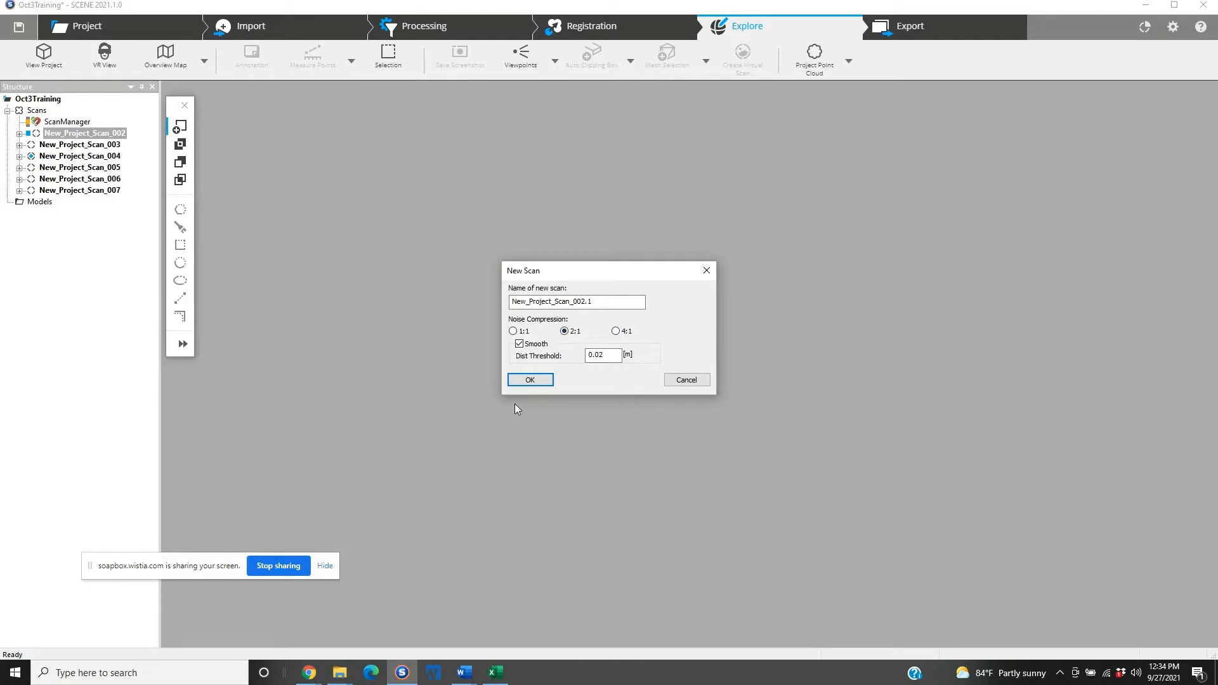
click(530, 380)
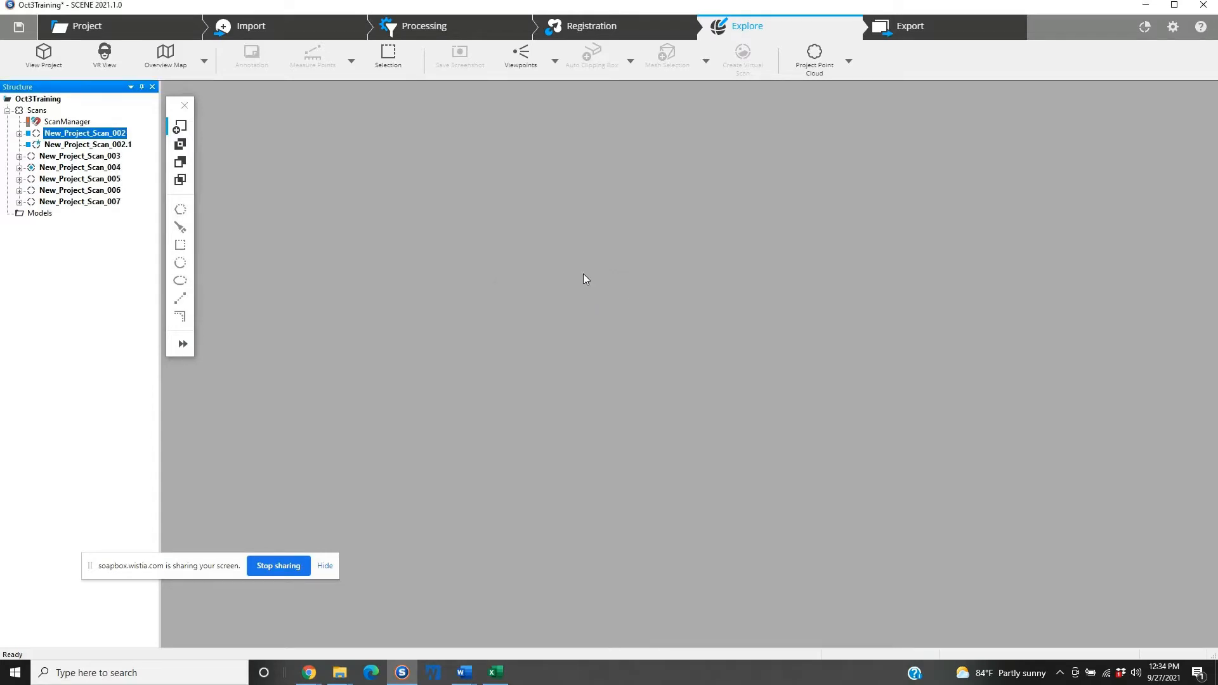
mouse_move(564, 244)
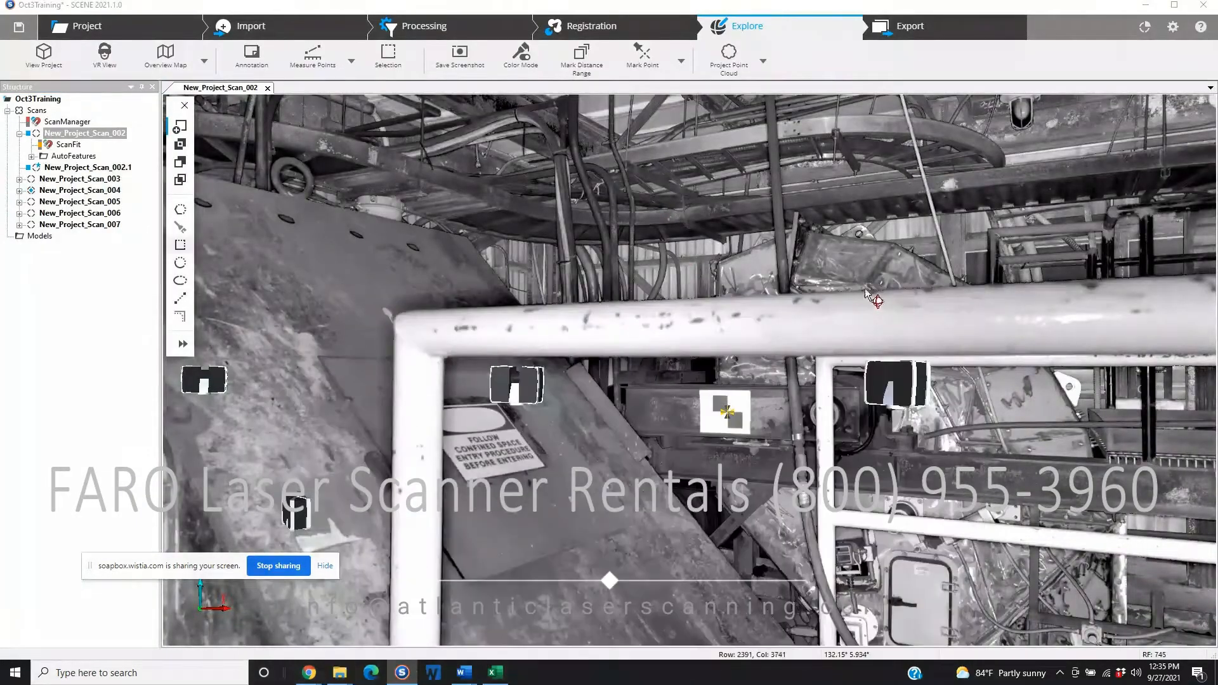
- Orbit New_Project_Scan_002's 3D point cloud to inspect the ceiling beams
drag(870, 299, 722, 299)
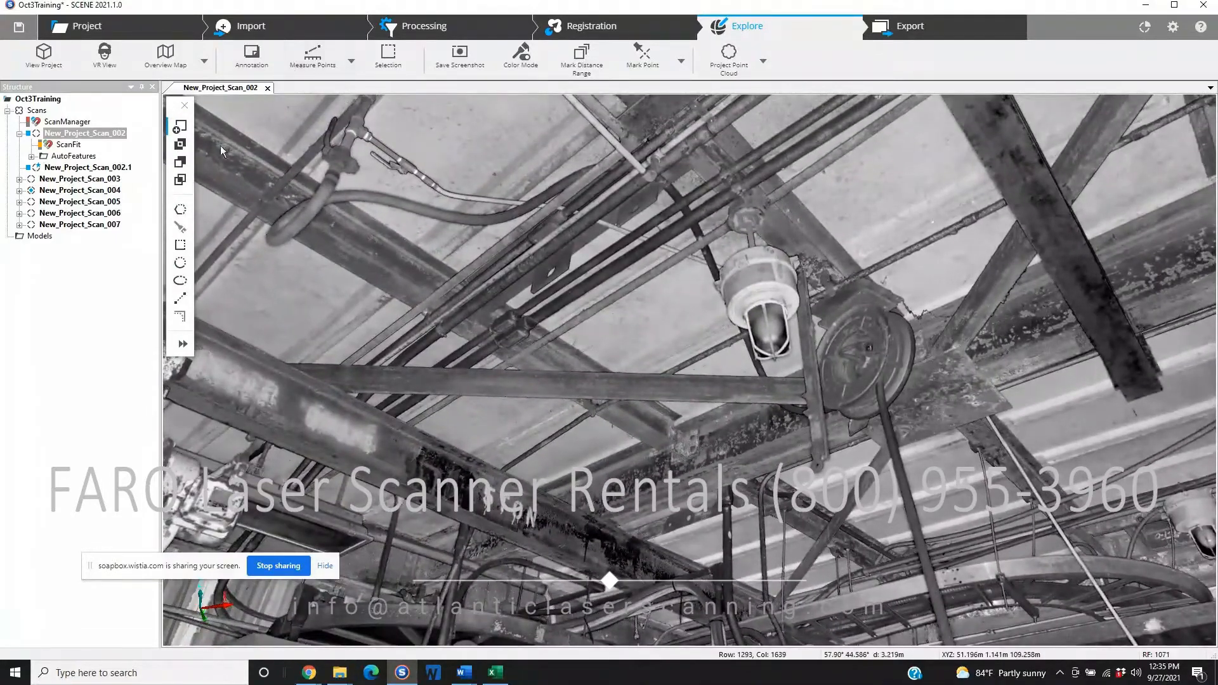
drag(388, 144, 707, 365)
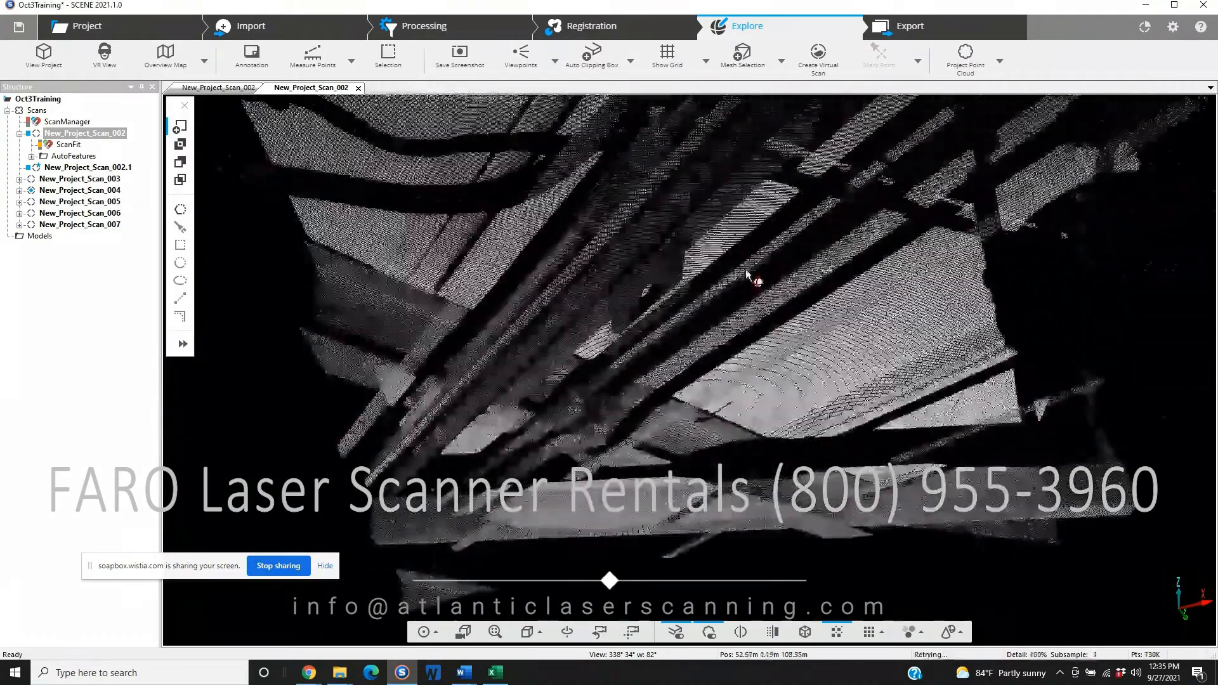
drag(750, 277, 683, 388)
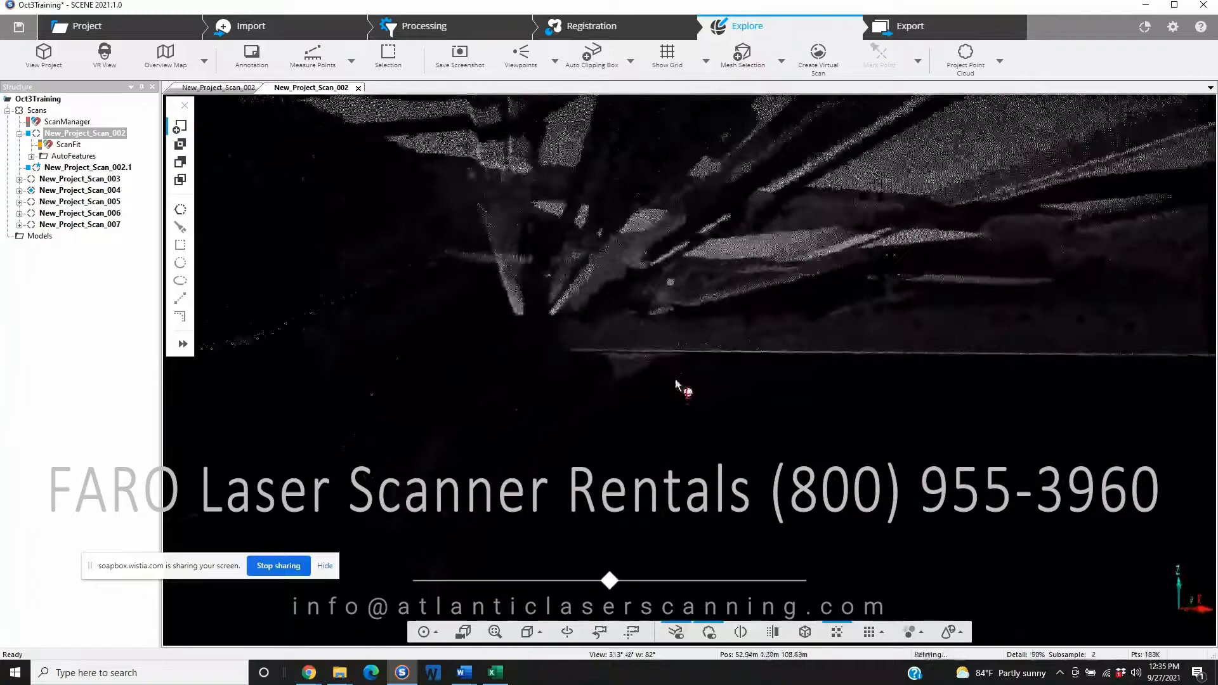
drag(684, 381, 598, 371)
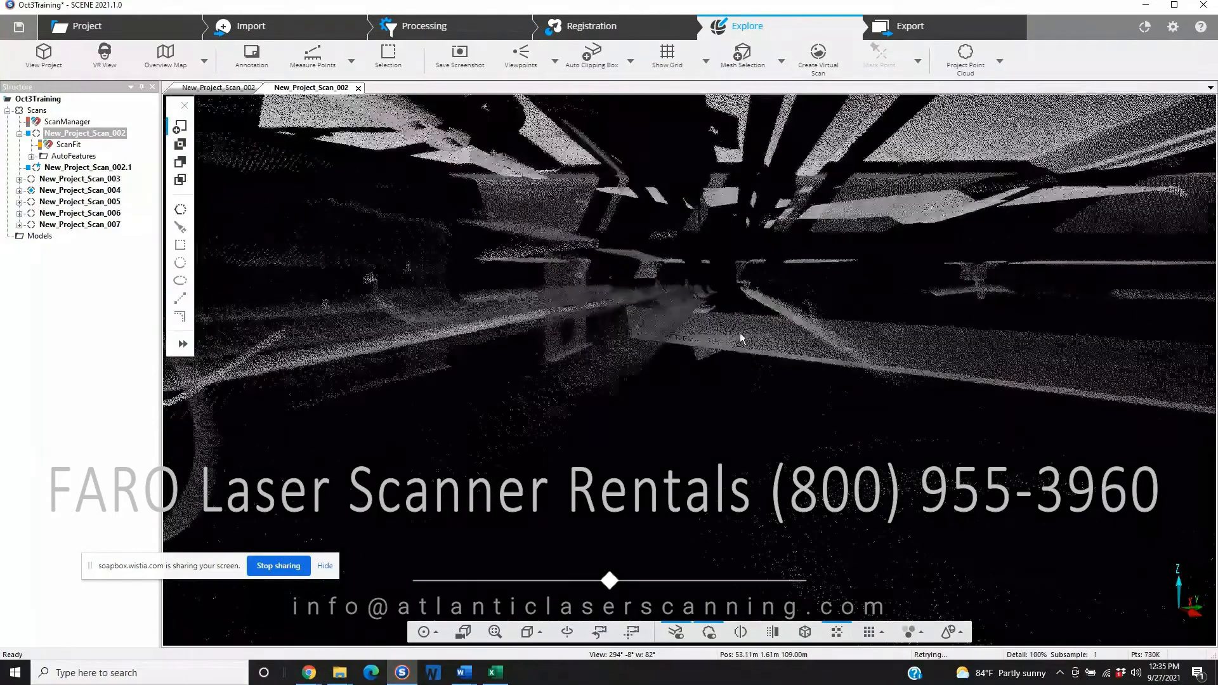
drag(740, 338, 760, 370)
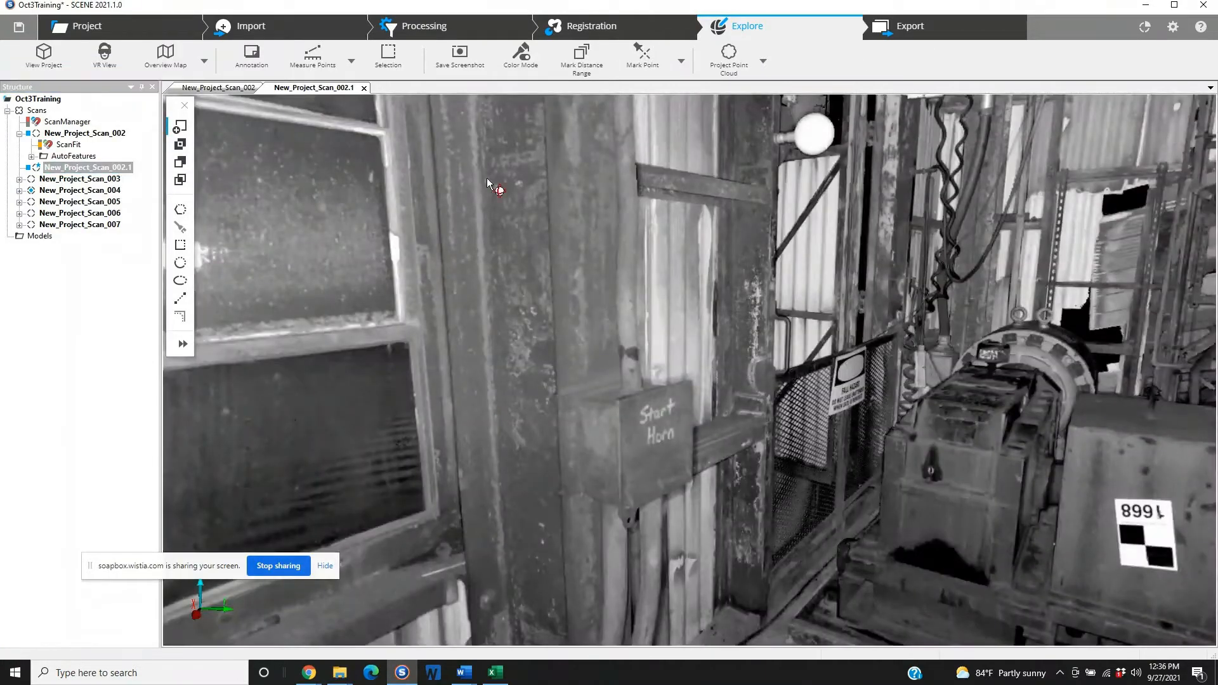
drag(488, 183, 691, 305)
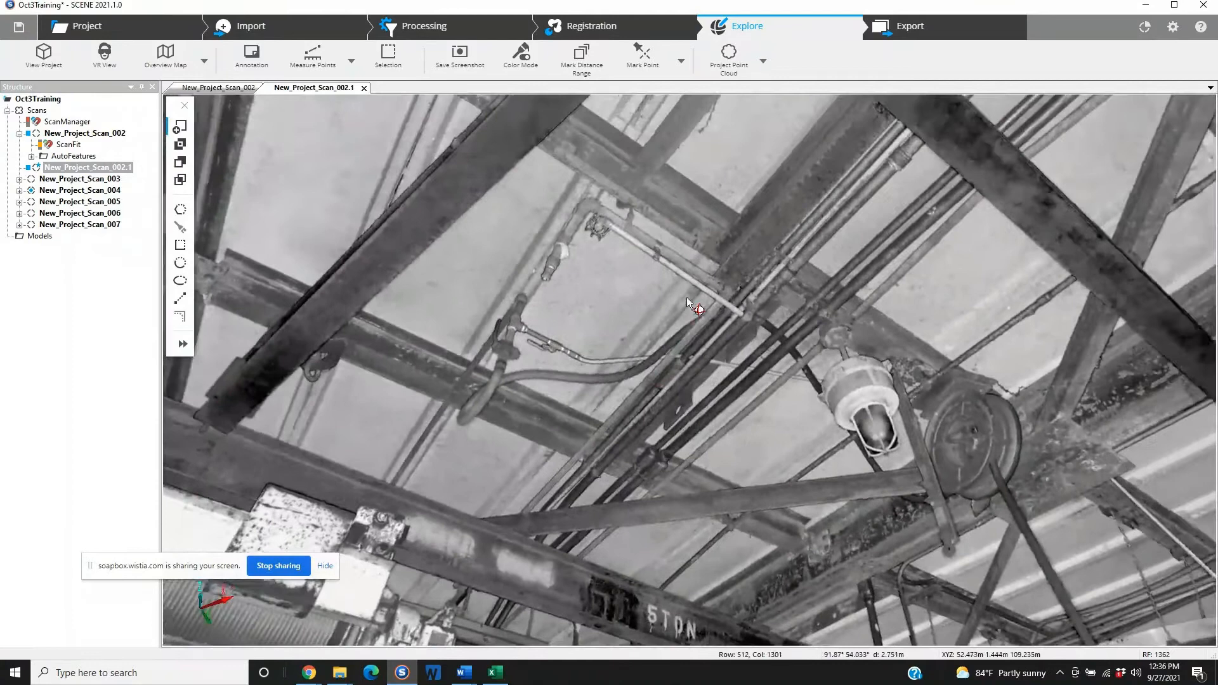
drag(691, 303, 586, 259)
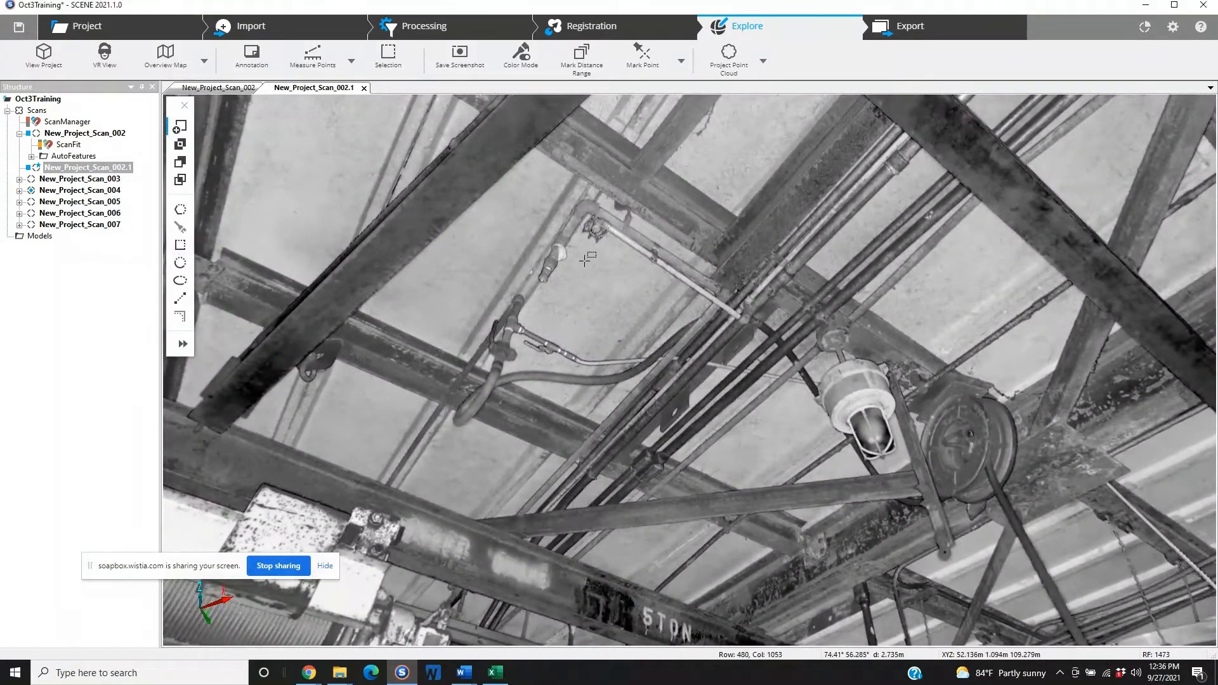
drag(568, 252, 868, 543)
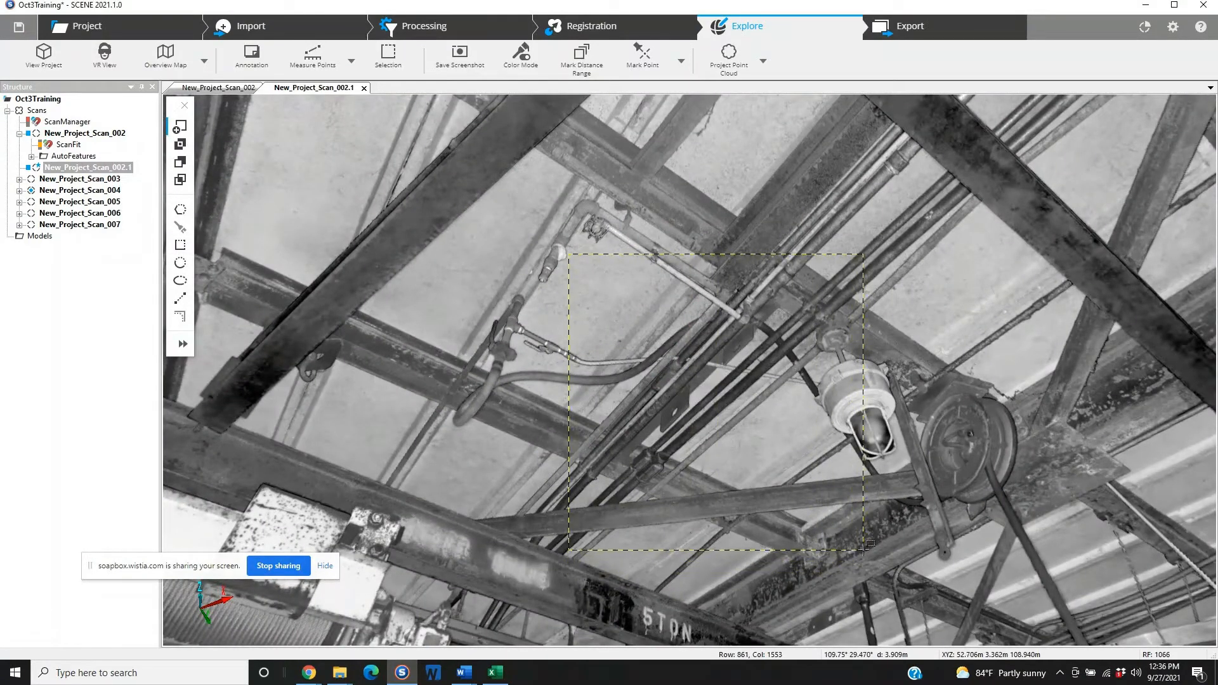
right_click(715, 387)
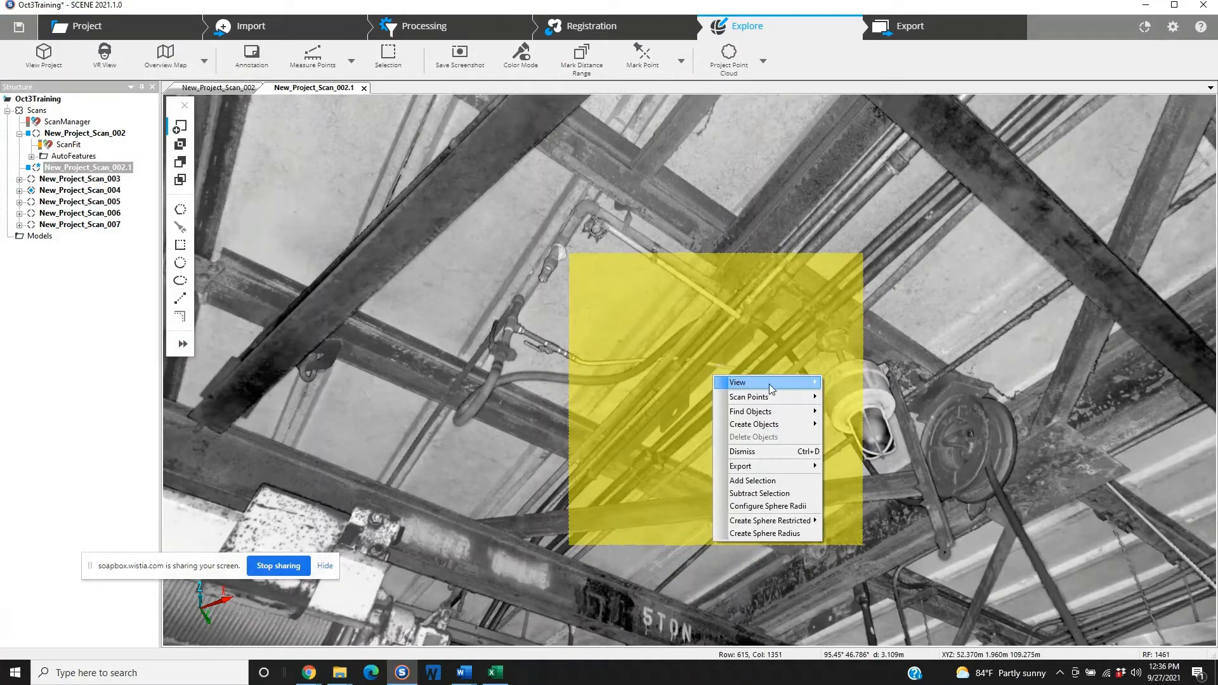
click(738, 382)
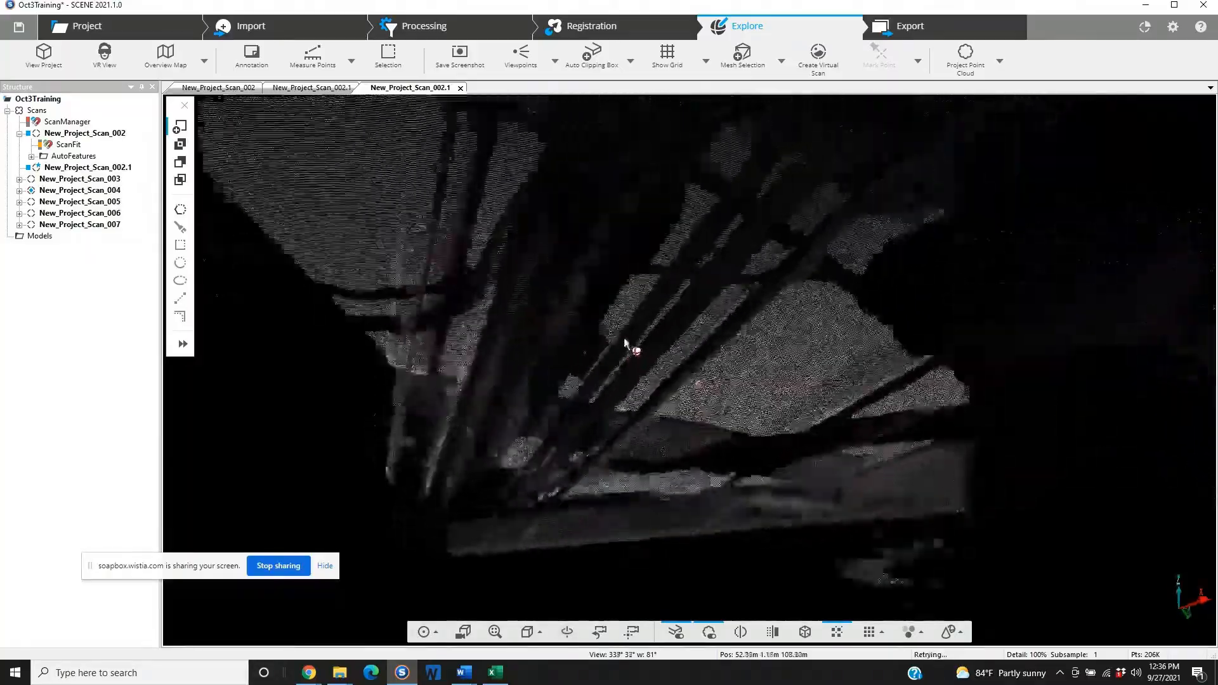
drag(629, 346, 671, 318)
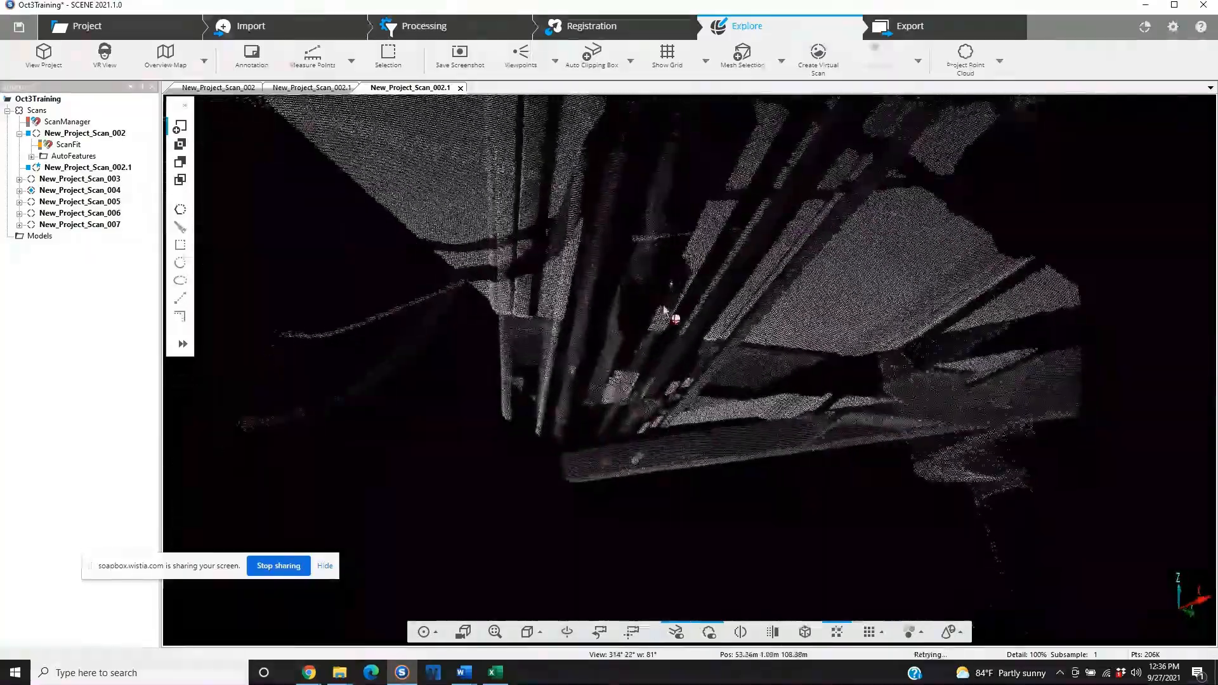
drag(672, 318, 602, 423)
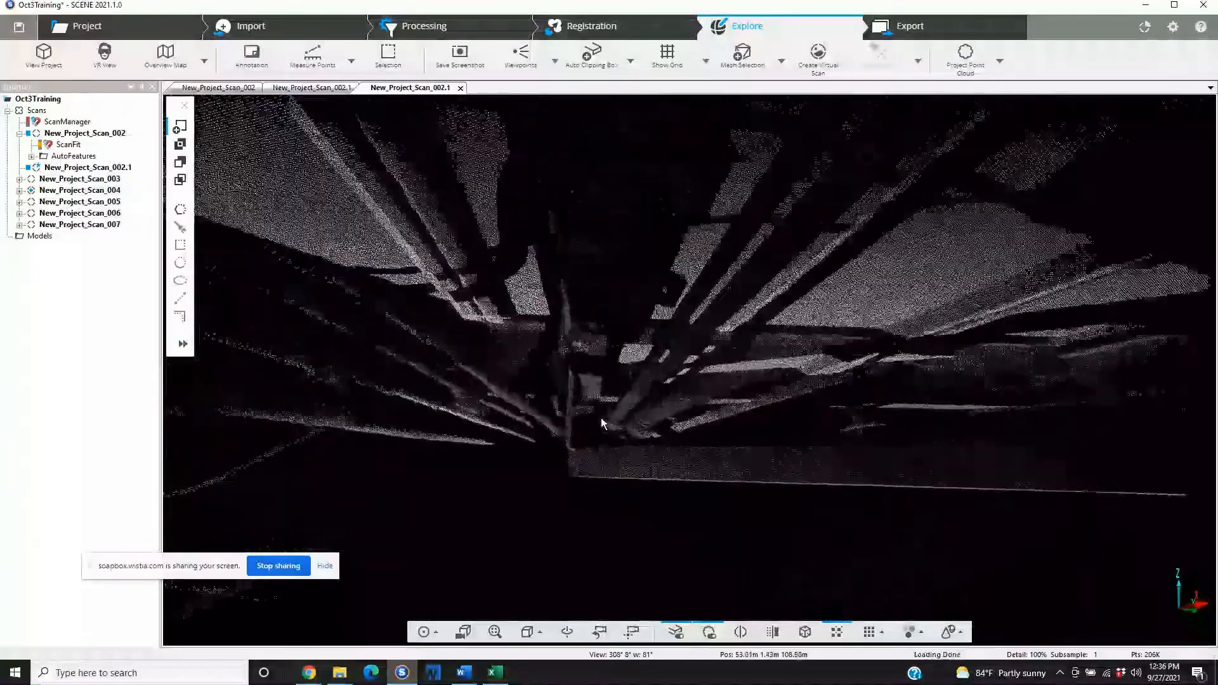
drag(602, 423, 573, 435)
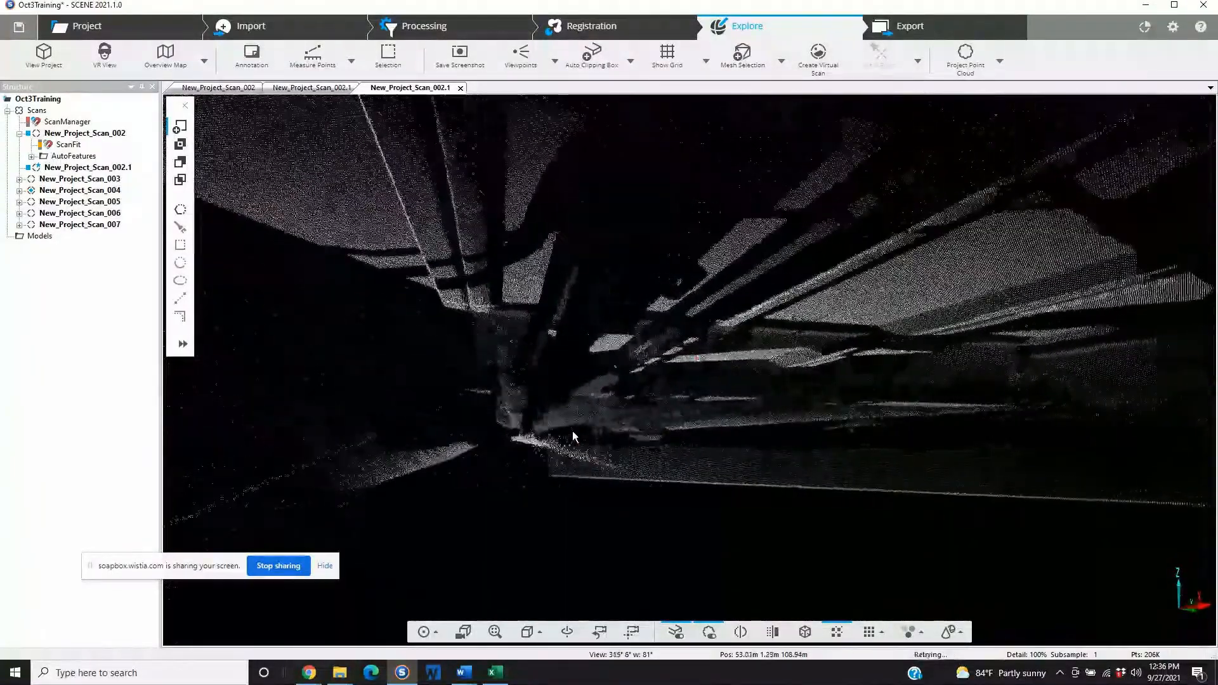
drag(575, 435, 641, 421)
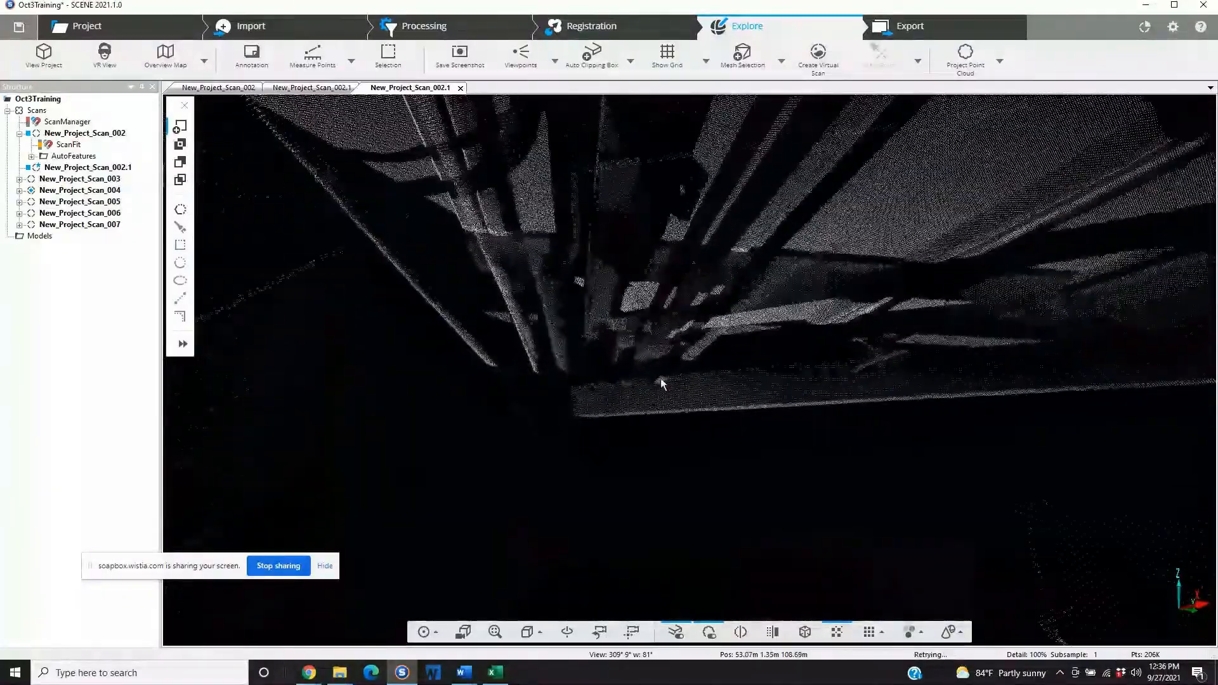
drag(663, 385, 703, 402)
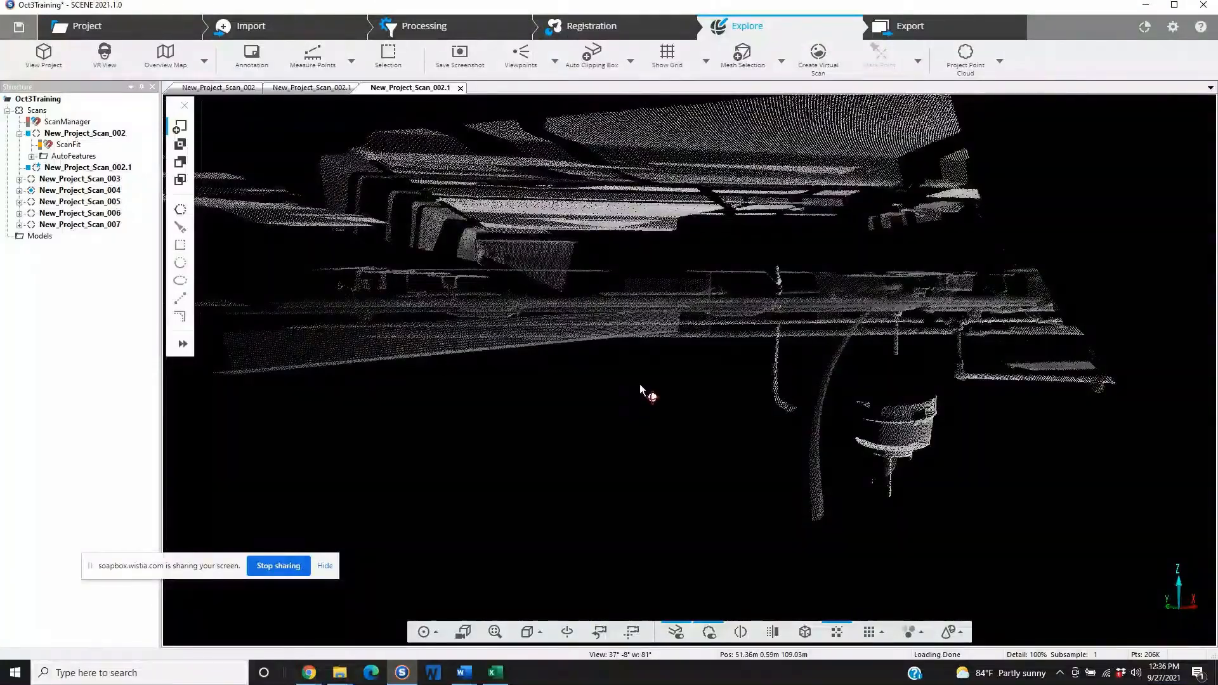
drag(650, 395, 419, 357)
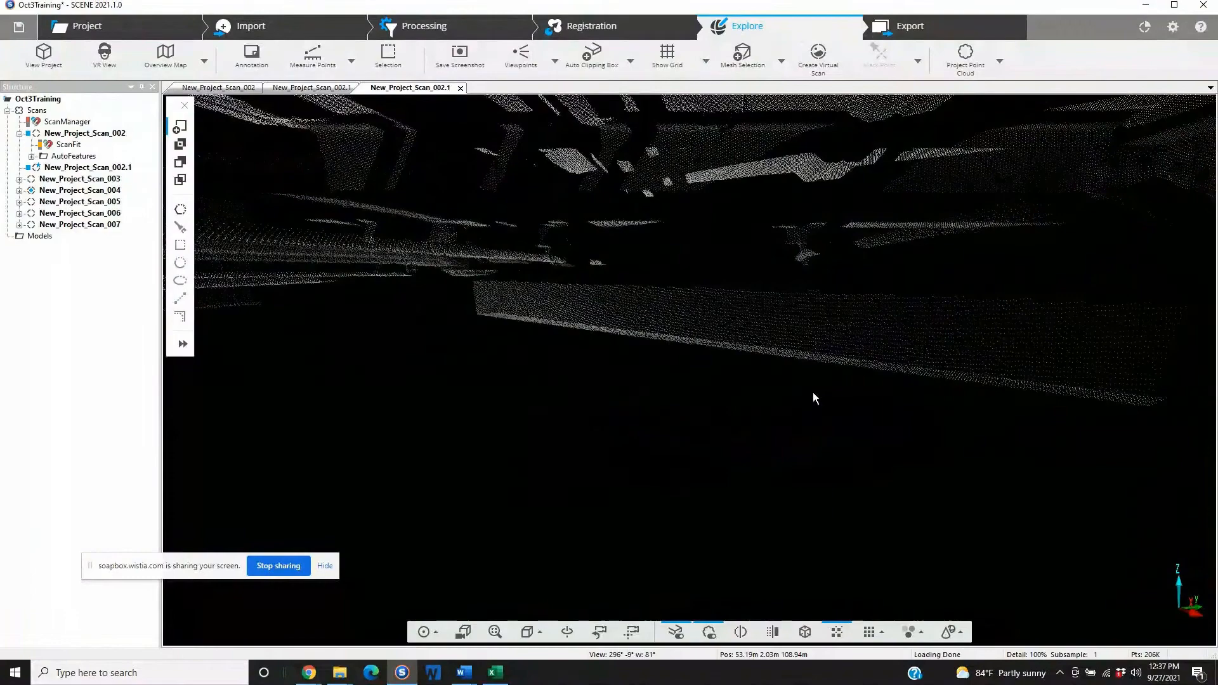
drag(814, 398, 1040, 368)
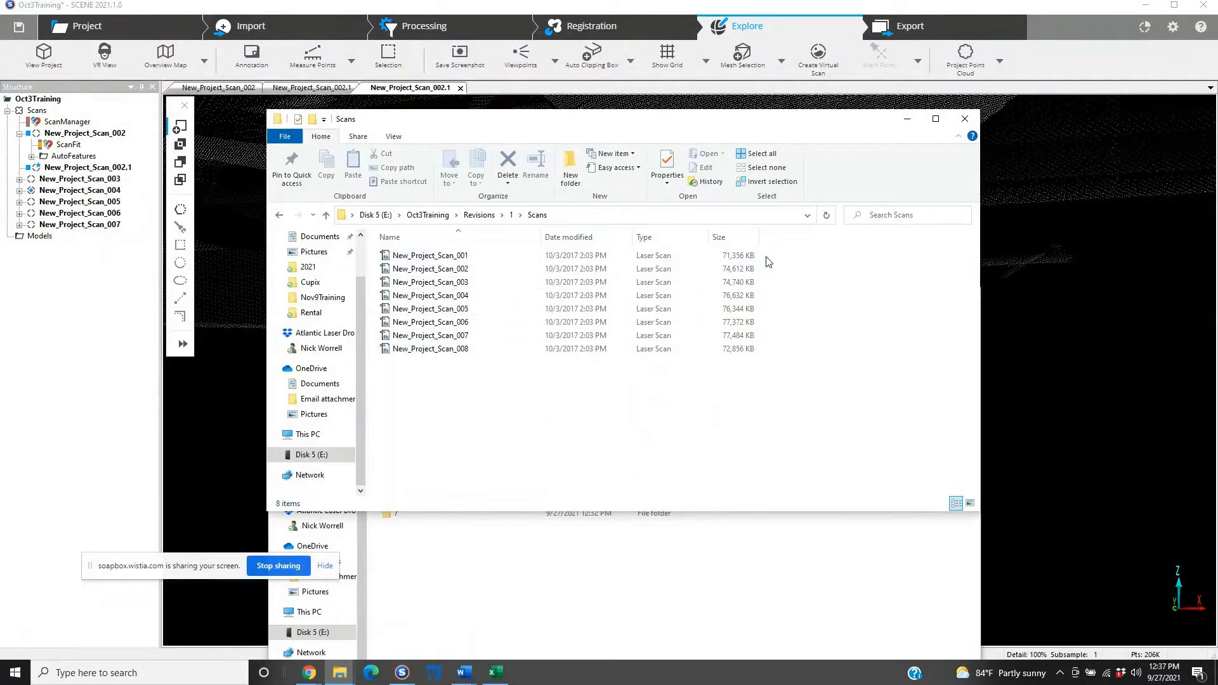
- Select New_Project_Scan_002 in revision 1's Scans folder to see its 72.8 MB size
click(430, 282)
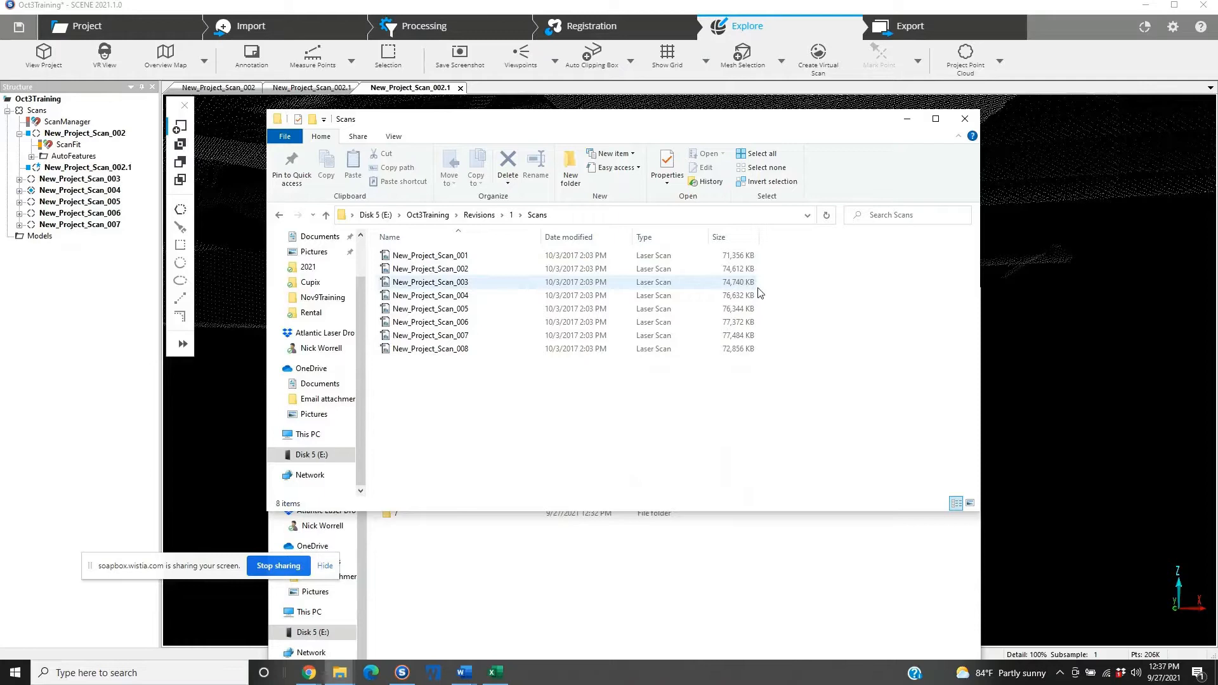
click(430, 335)
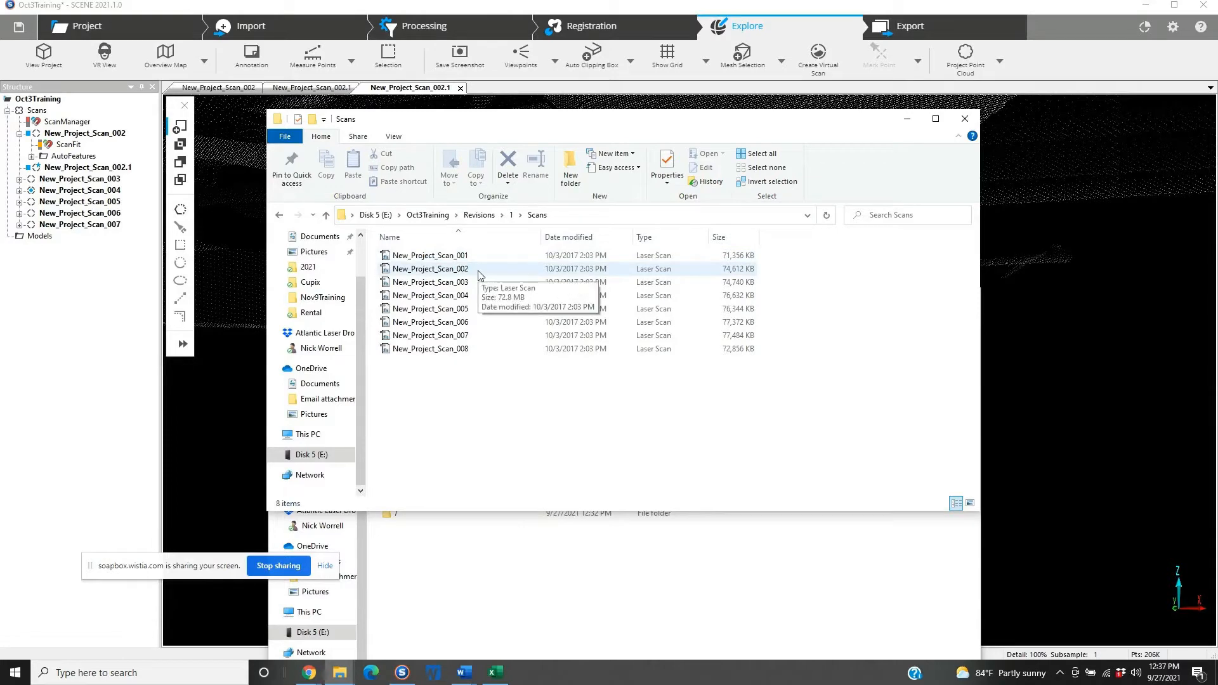
mouse_move(782, 322)
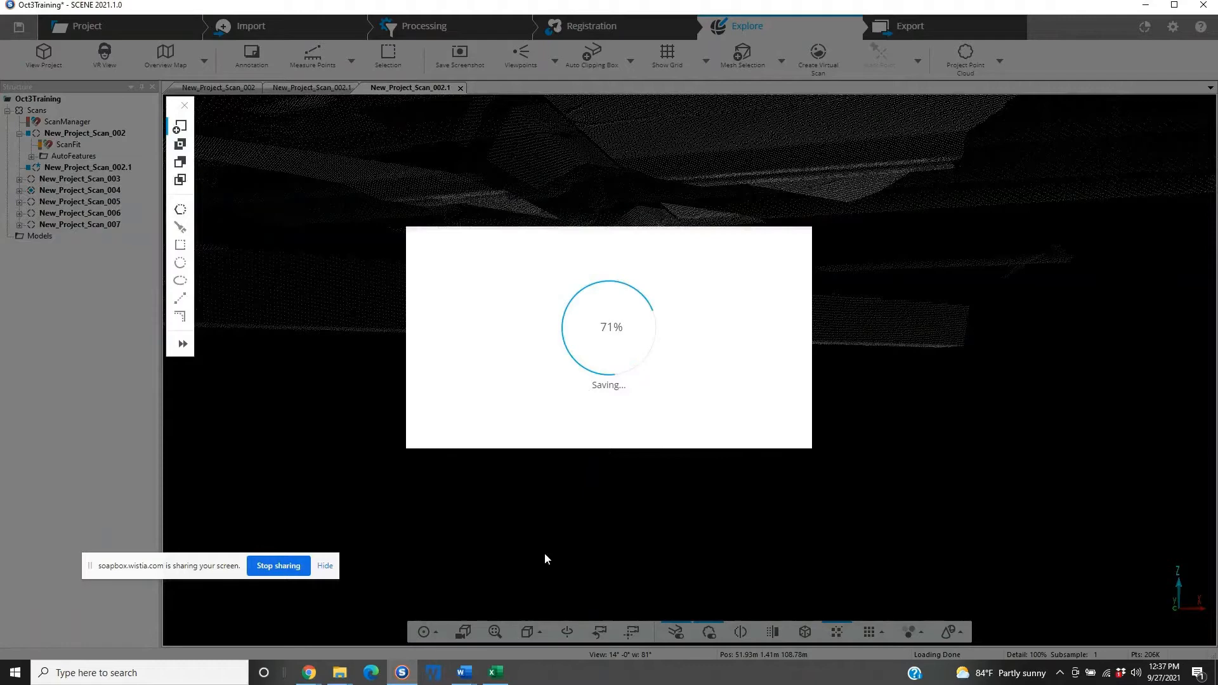
mouse_move(367, 478)
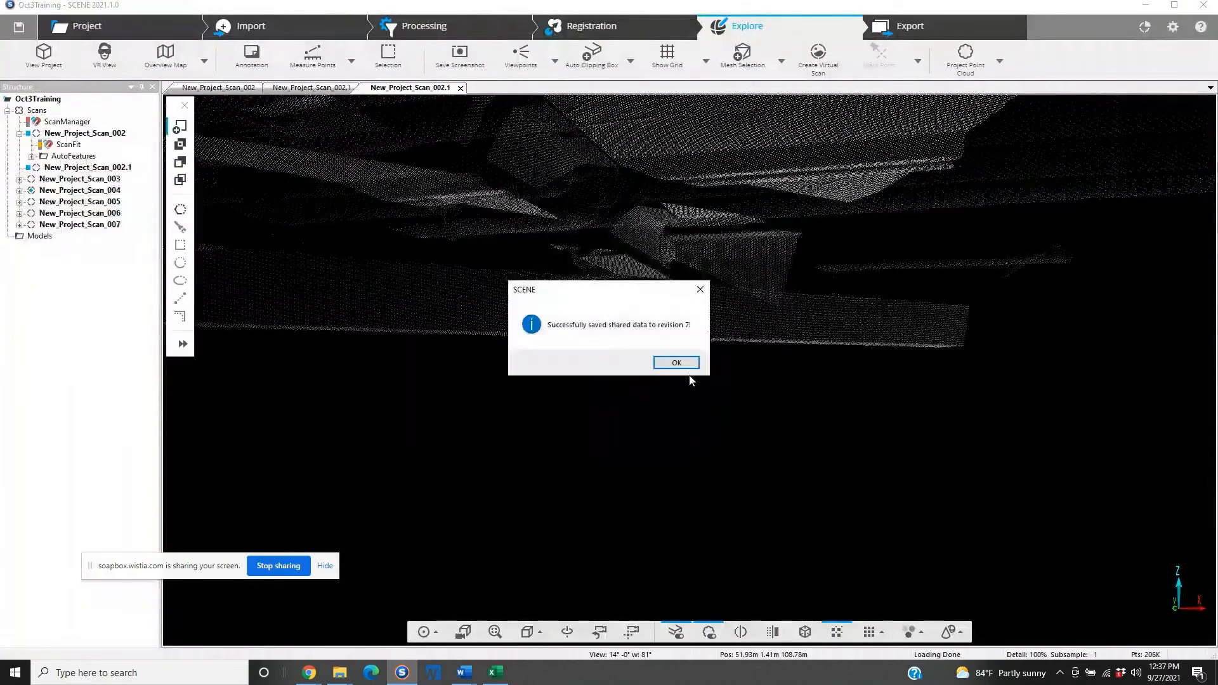
- Dismiss the 'Successfully saved' message once the shared data is saved
click(676, 363)
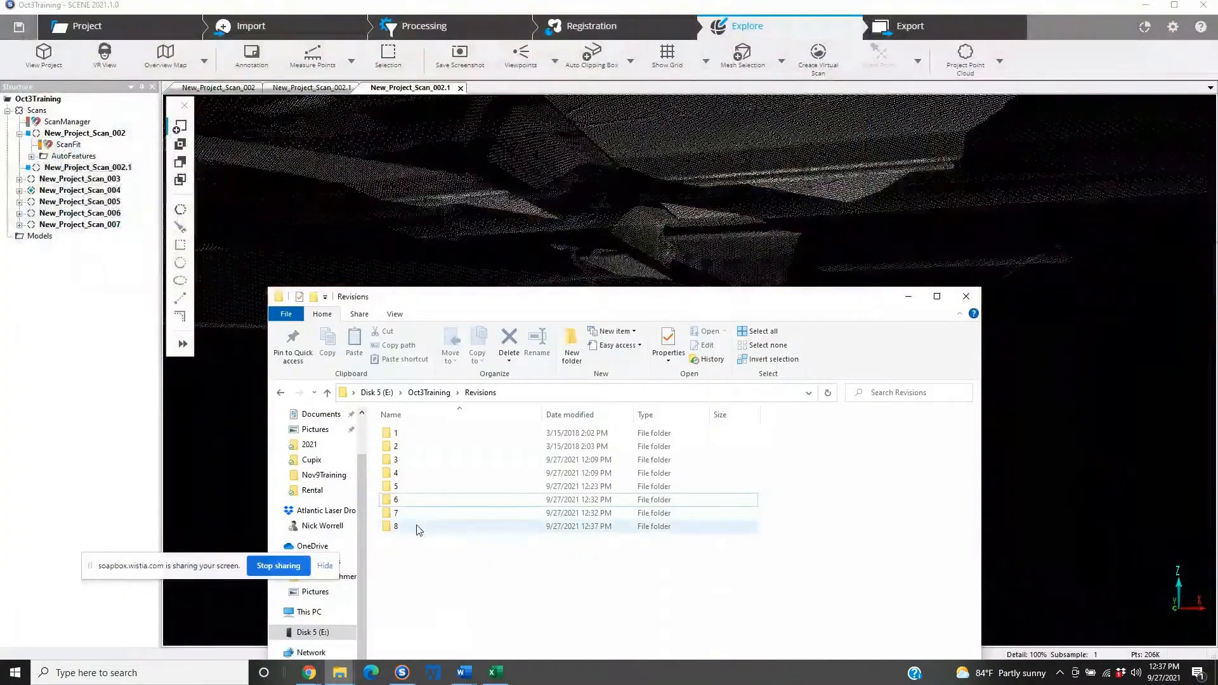
- Switch from revision 8 to revision 7's Scans folder, showing New_Project_Scan_002.1 at 26,856 KB
double_click(396, 526)
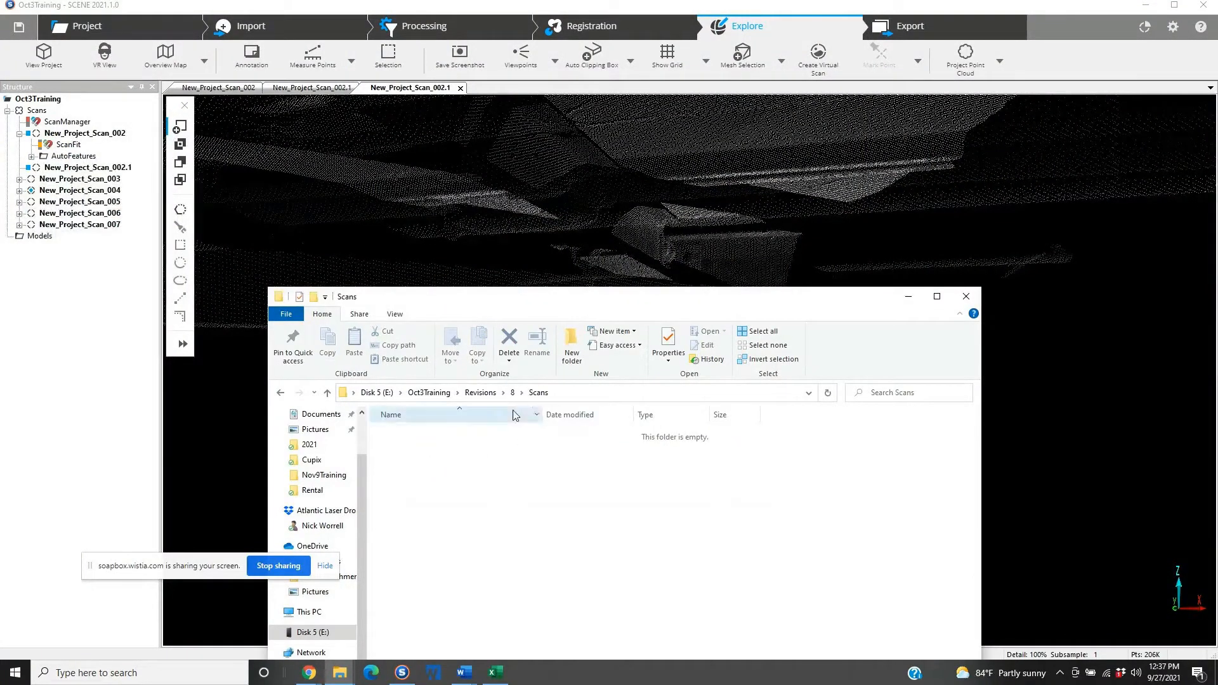
click(523, 392)
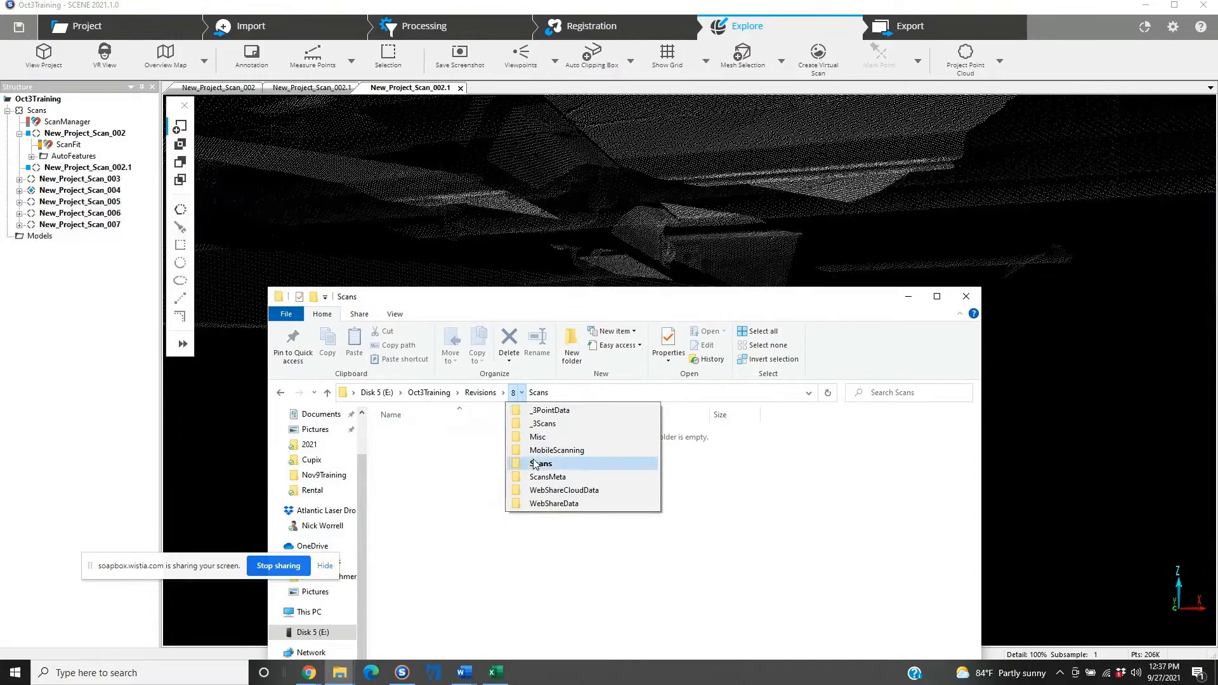
click(517, 393)
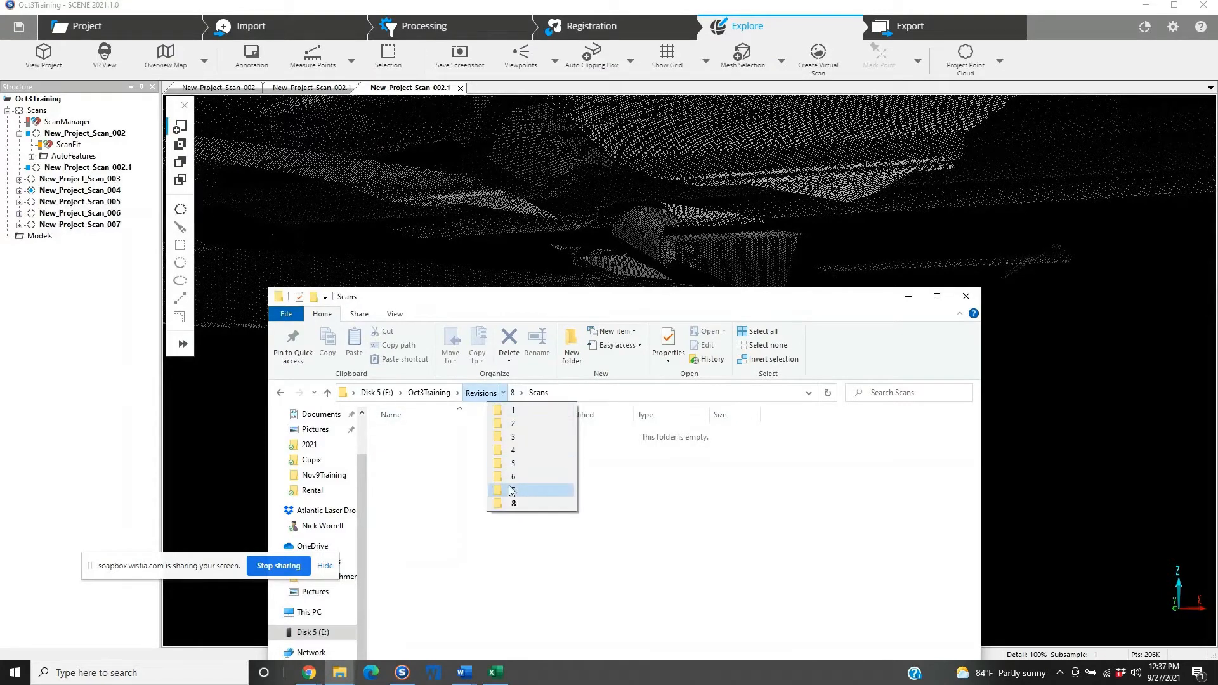
click(513, 490)
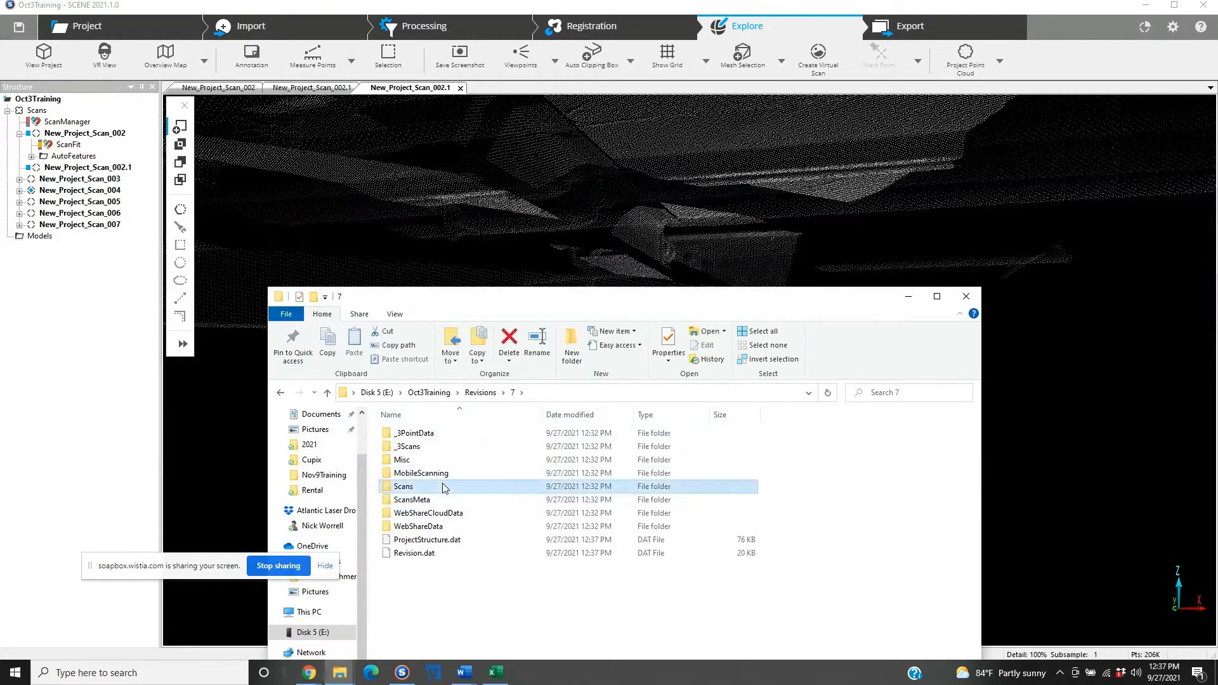
double_click(404, 486)
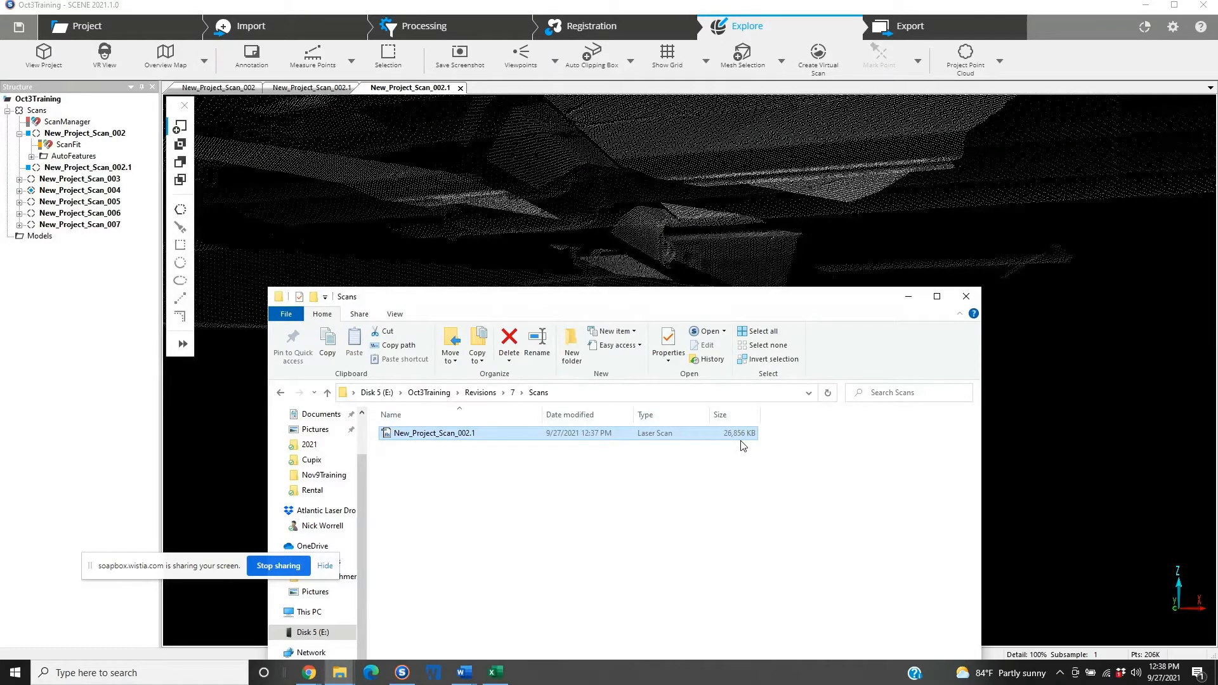
click(966, 297)
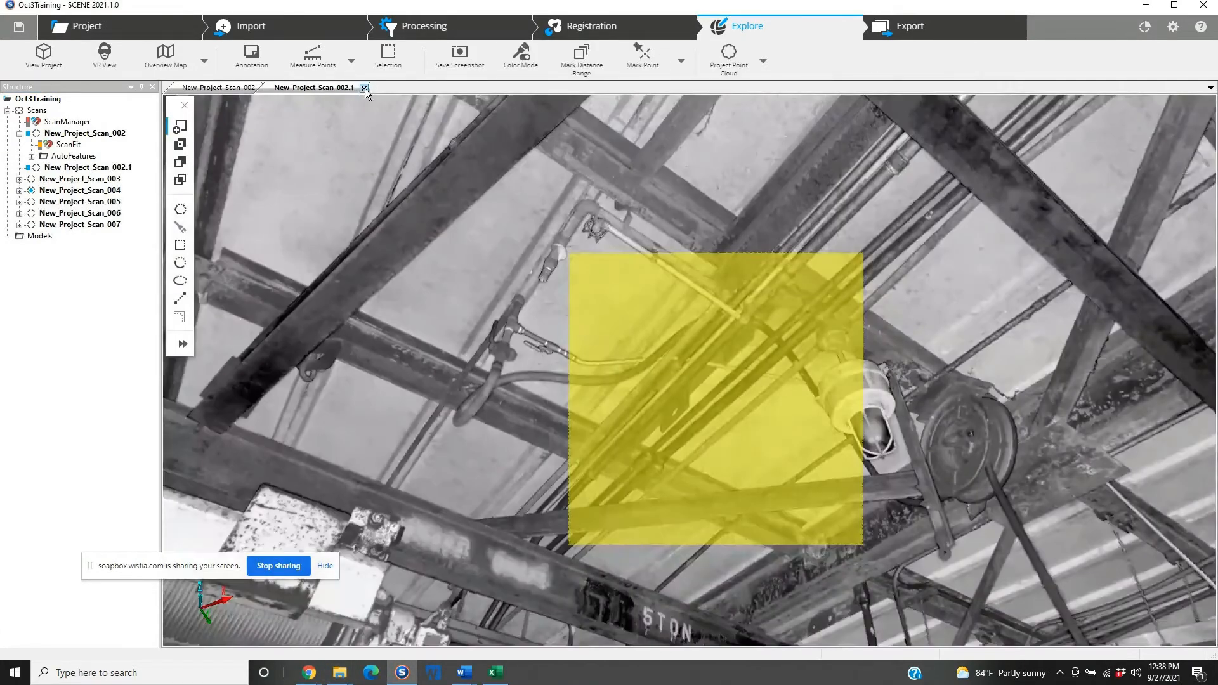
- Close the New_Project_Scan_002.1 scan tab
click(364, 87)
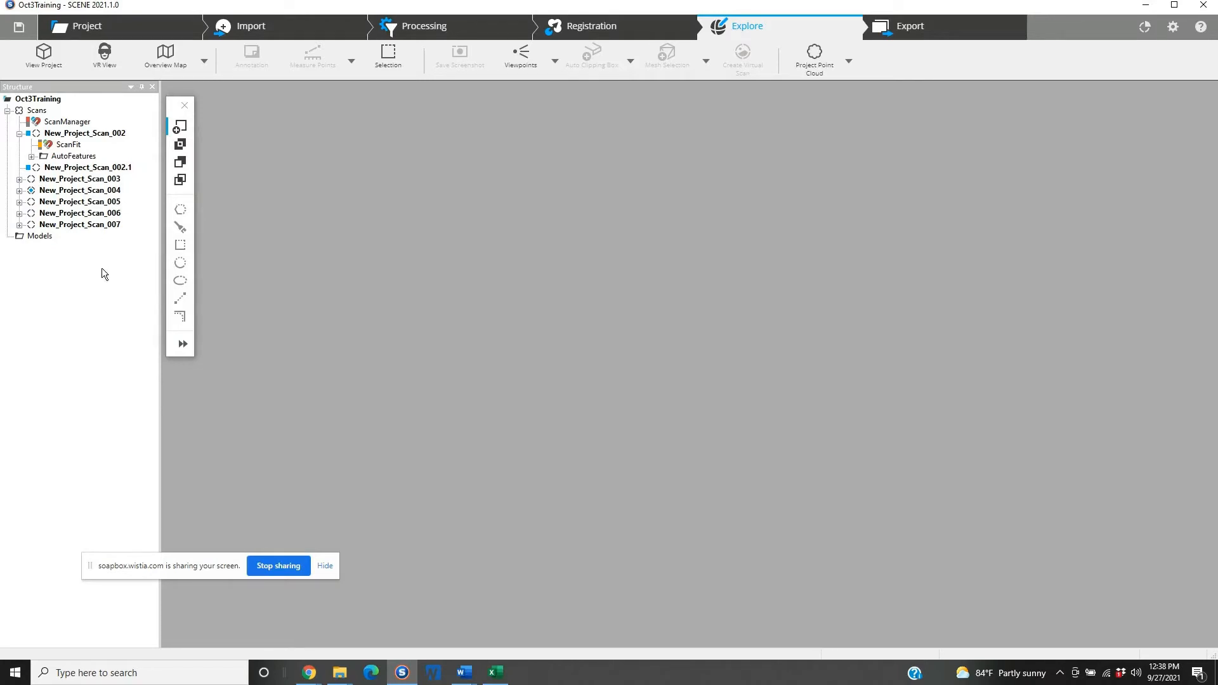
mouse_move(99, 270)
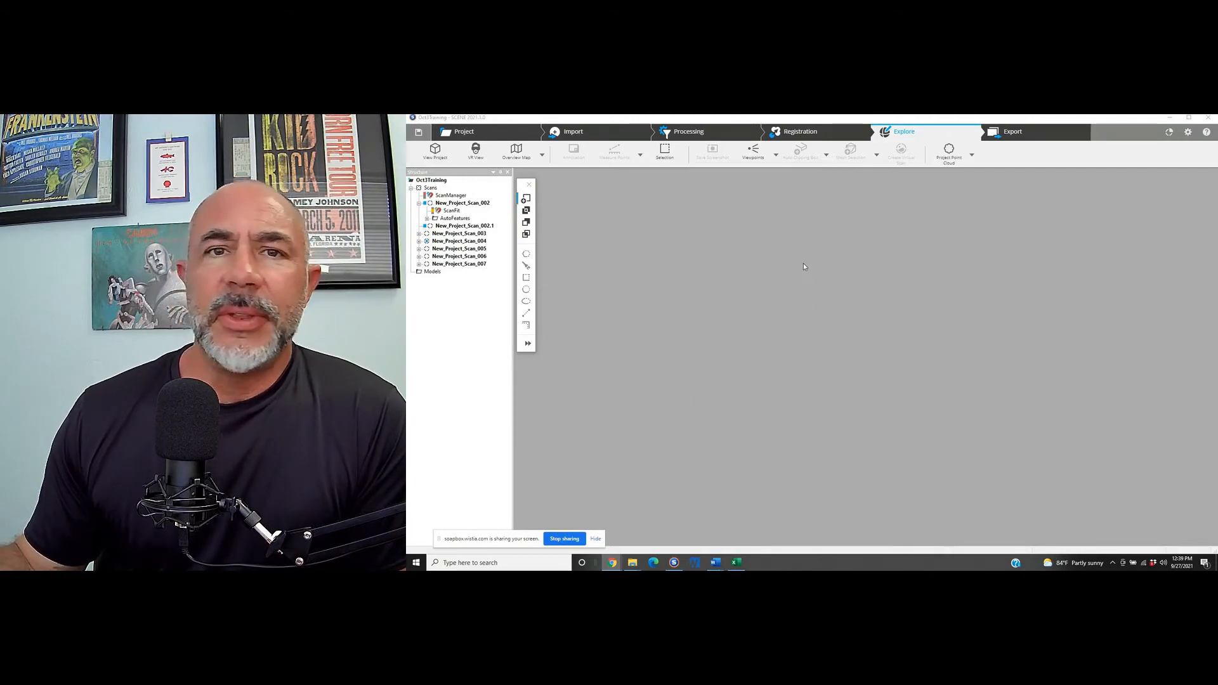
mouse_move(725, 289)
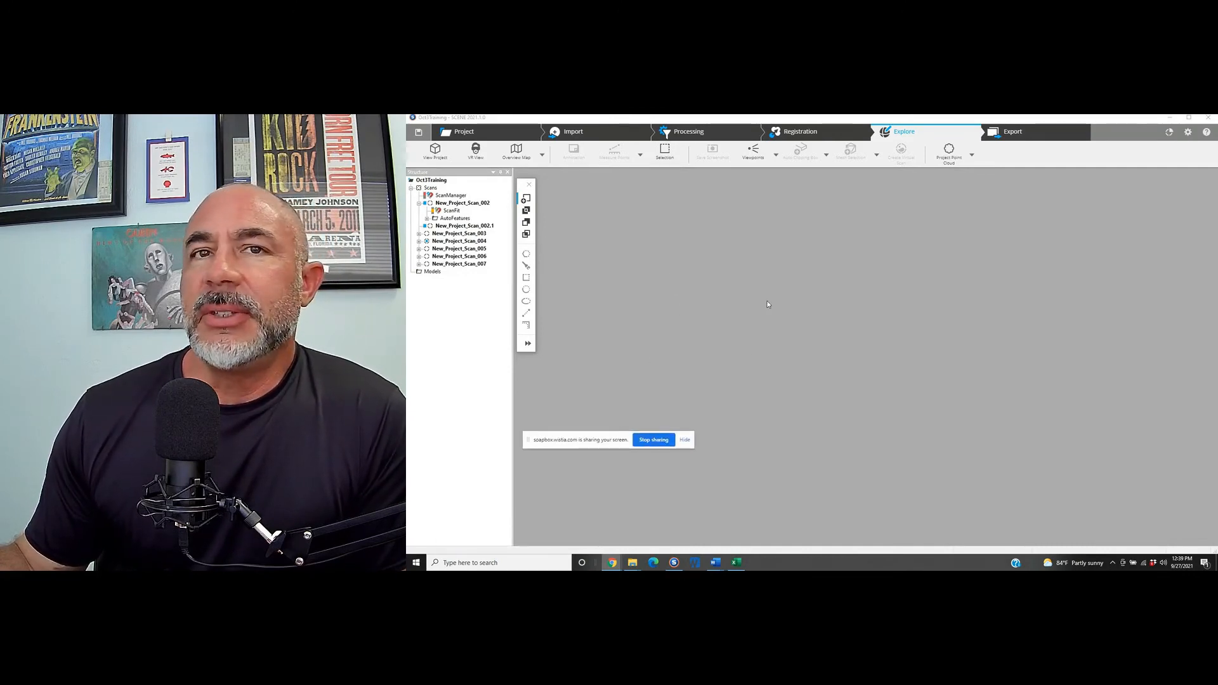
mouse_move(587, 361)
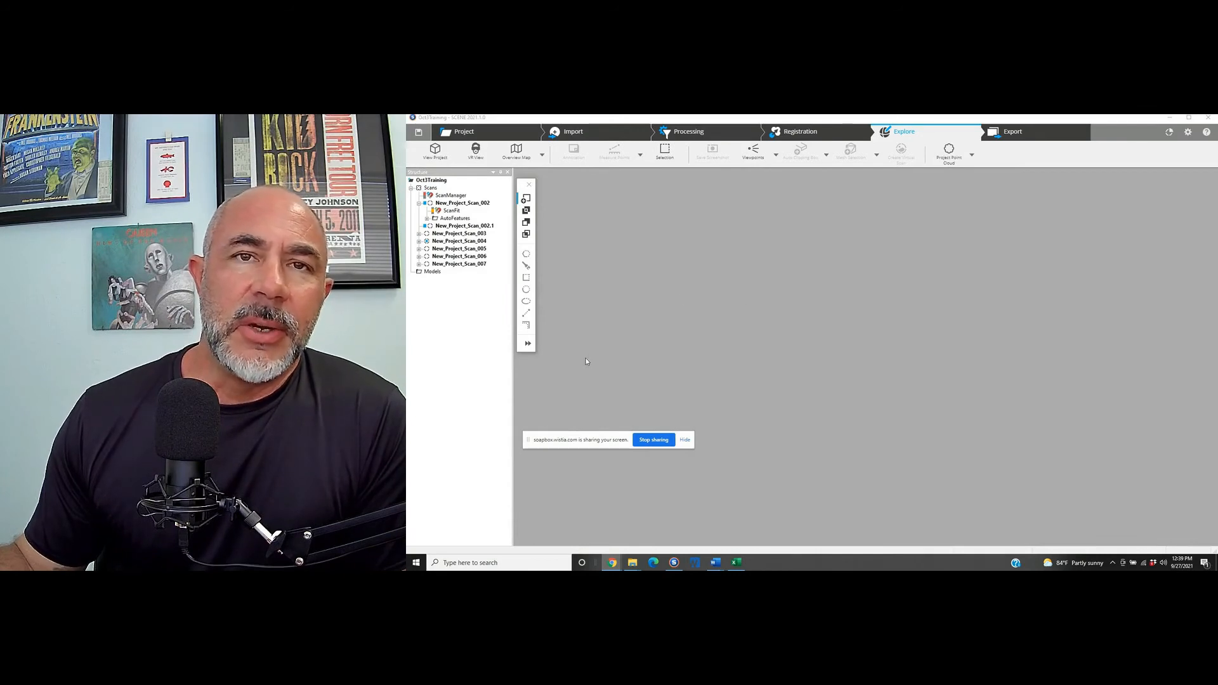